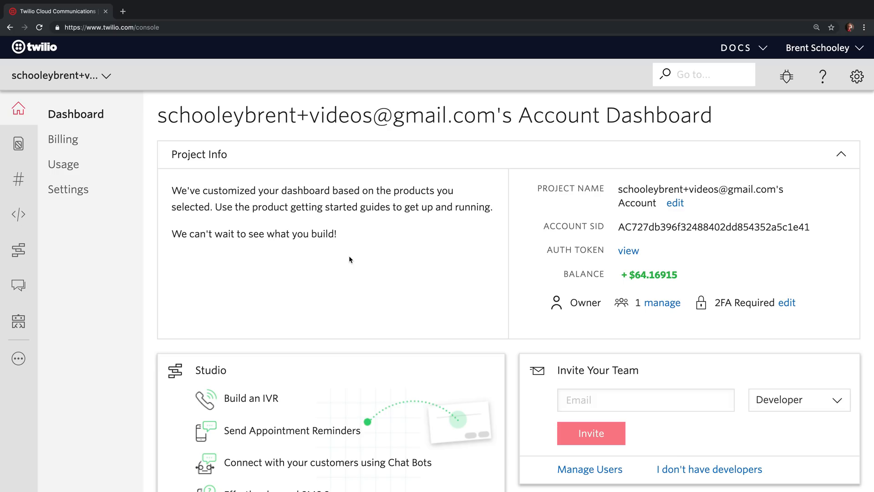
mouse_move(18, 214)
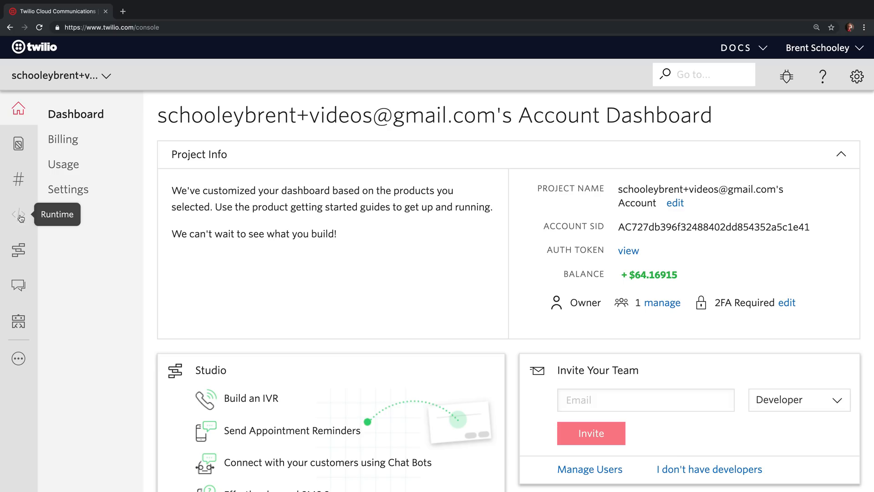
Review the Functions configuration's environment variables, including MY_PHONE_NUMBER, then return to the Functions list
left_click(18, 215)
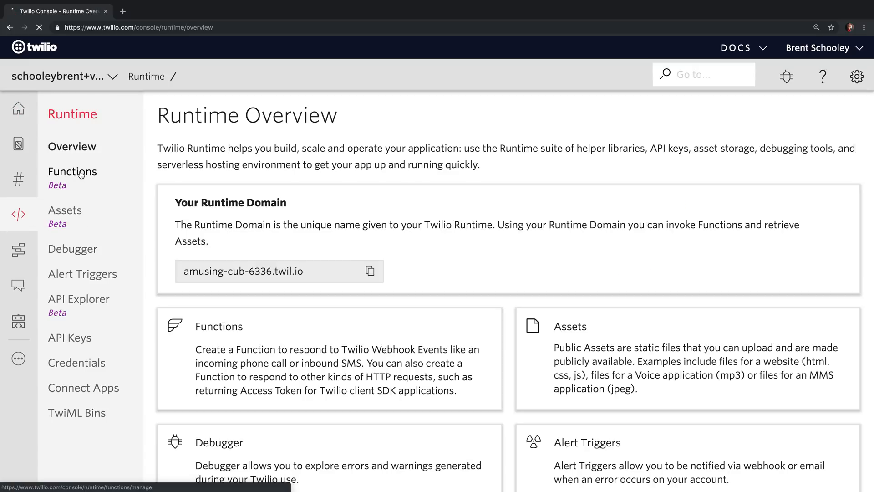
left_click(72, 171)
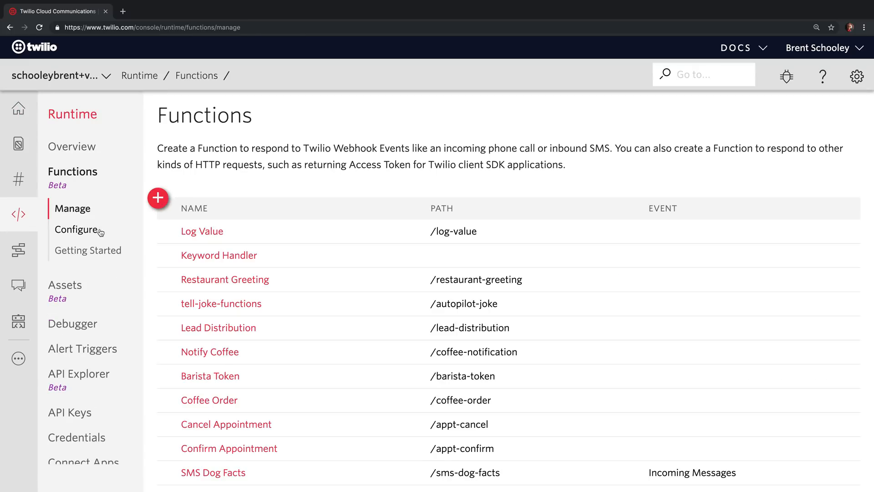
left_click(76, 231)
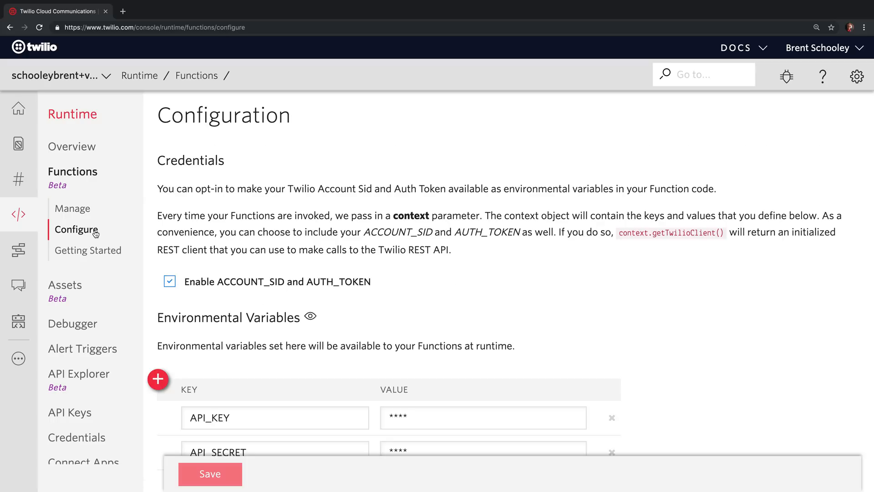
scroll("down", 3)
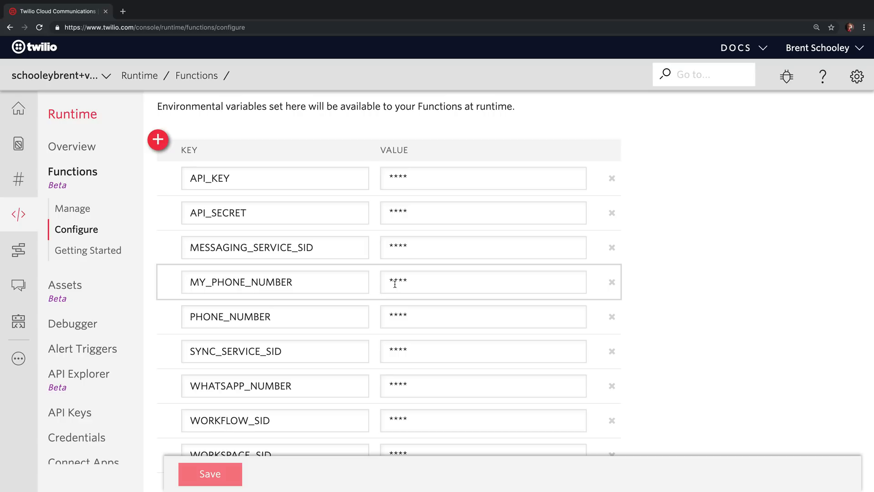
mouse_move(385, 279)
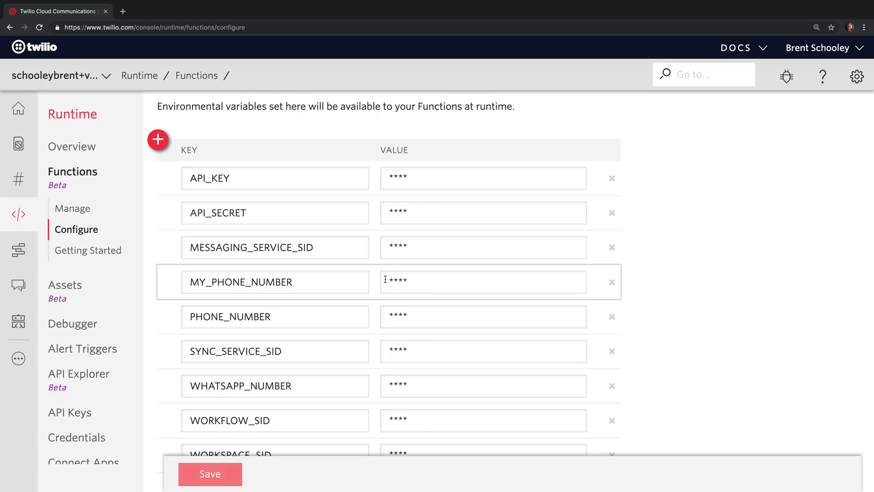
left_click(73, 208)
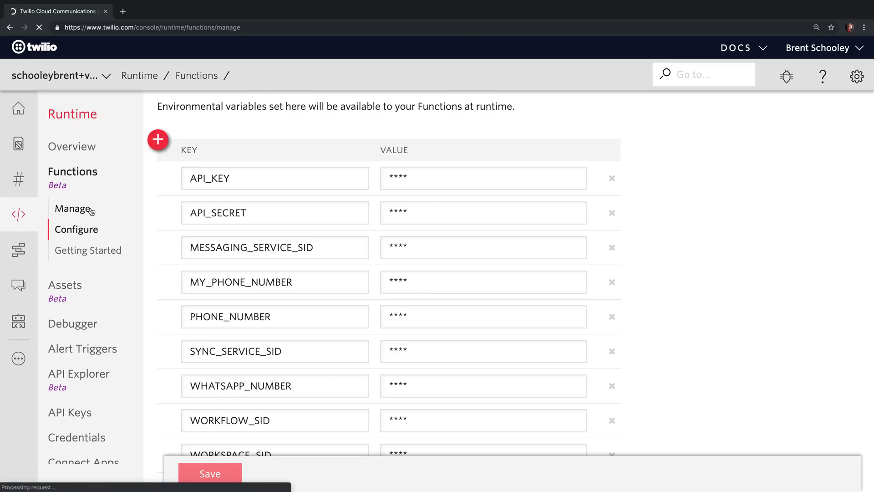
Create a Function from the Hello SMS template named 'My SMS Forwarder' with a forward-sms path
left_click(158, 140)
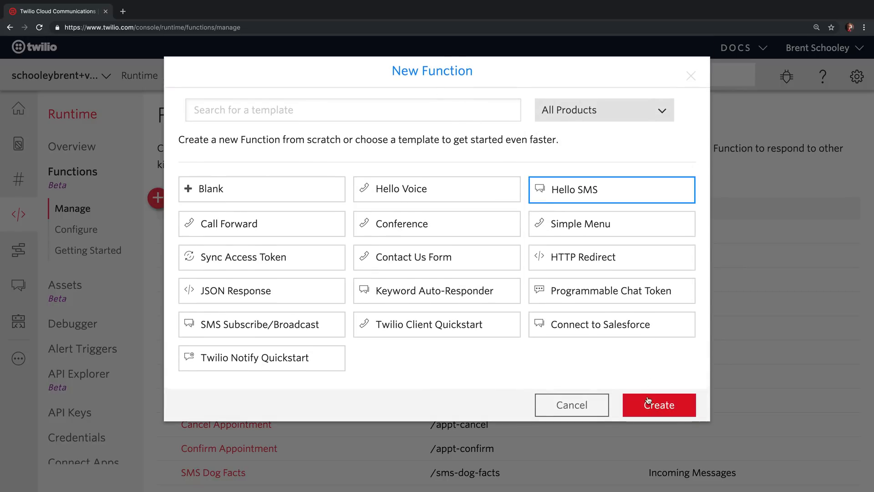
left_click(658, 404)
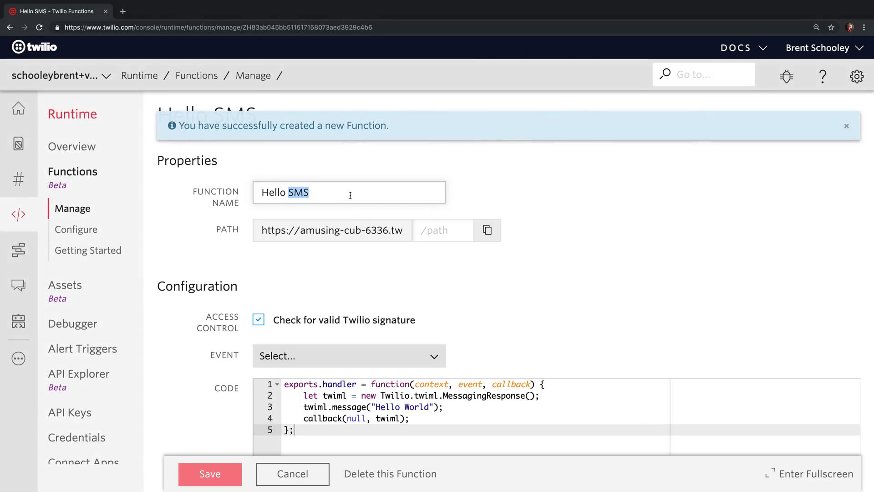
type("My")
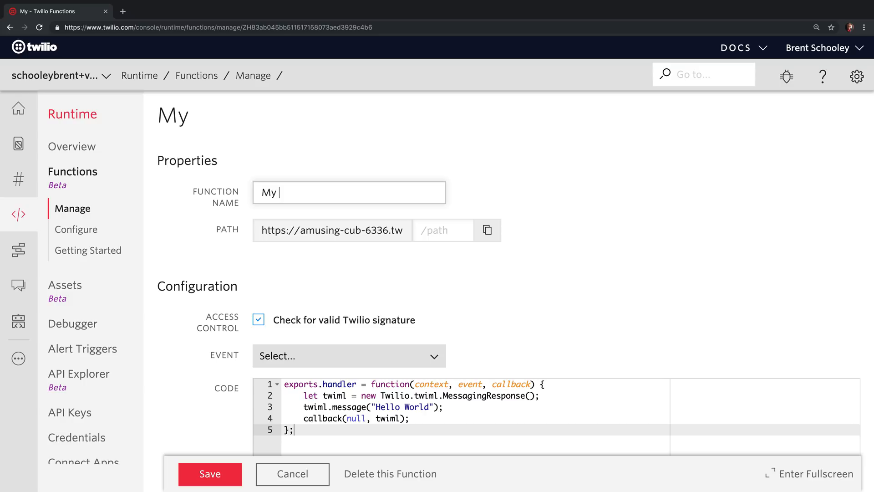
type("SMS Forwar")
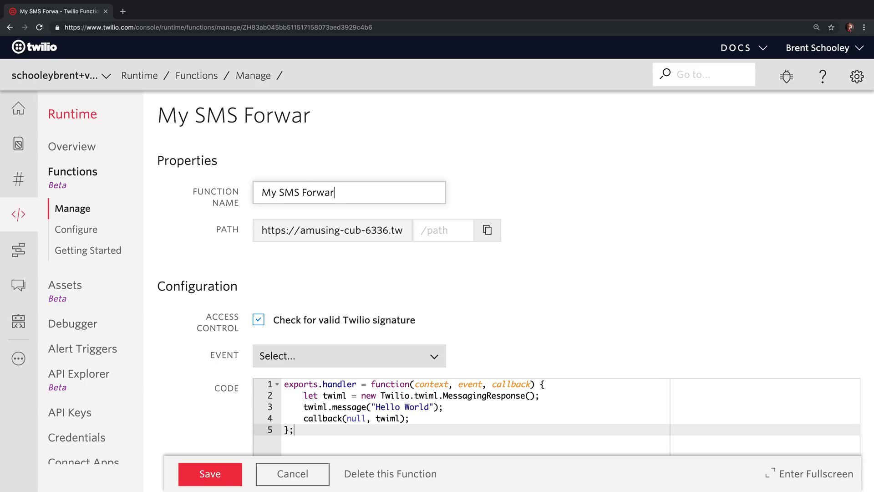
type("der")
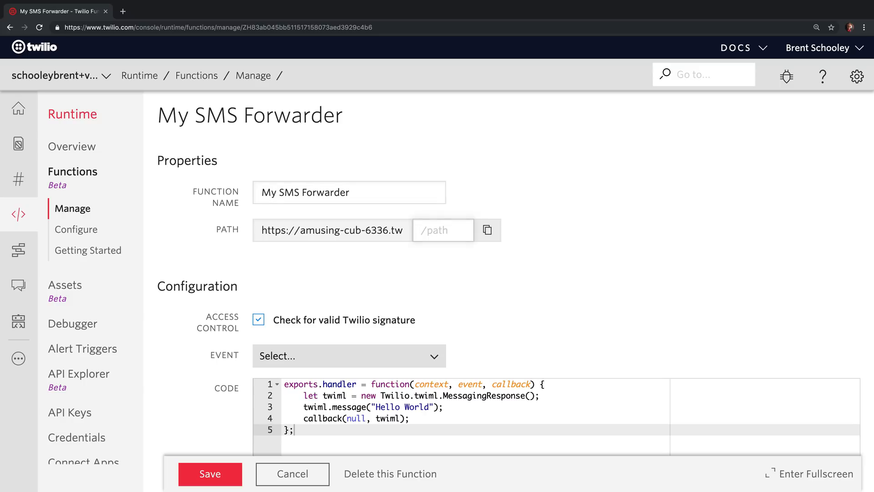
type("ward-sm")
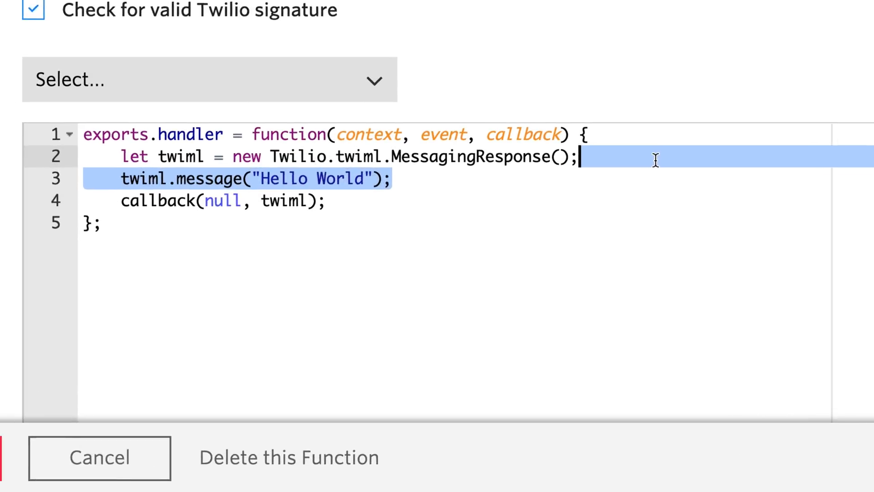
Replace the Hello World reply with twiml.message({ to: context.MY_PHONE_NUMBER }, `${event.From}: ${event.Body}`)
key("Delete")
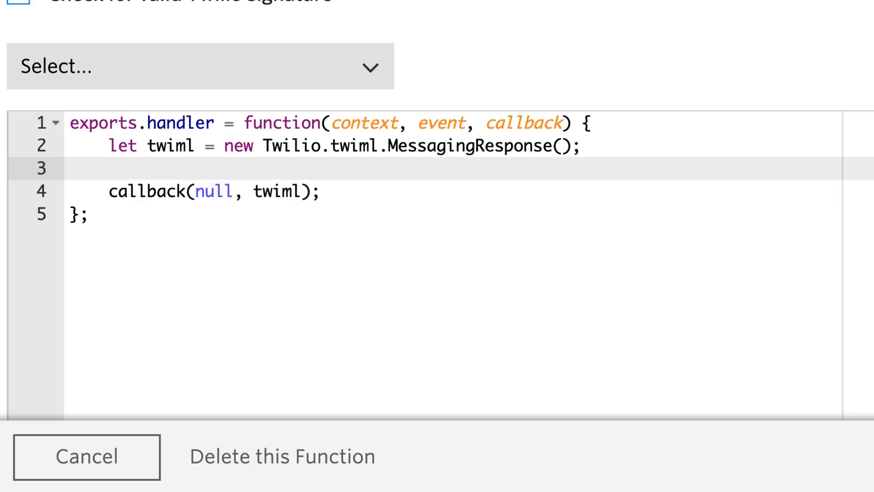
type("twiml.message(")
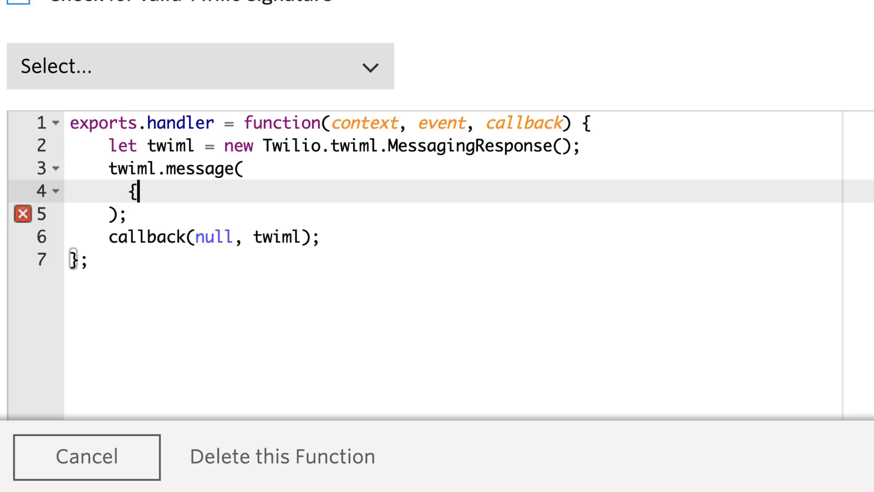
type("to: context.M")
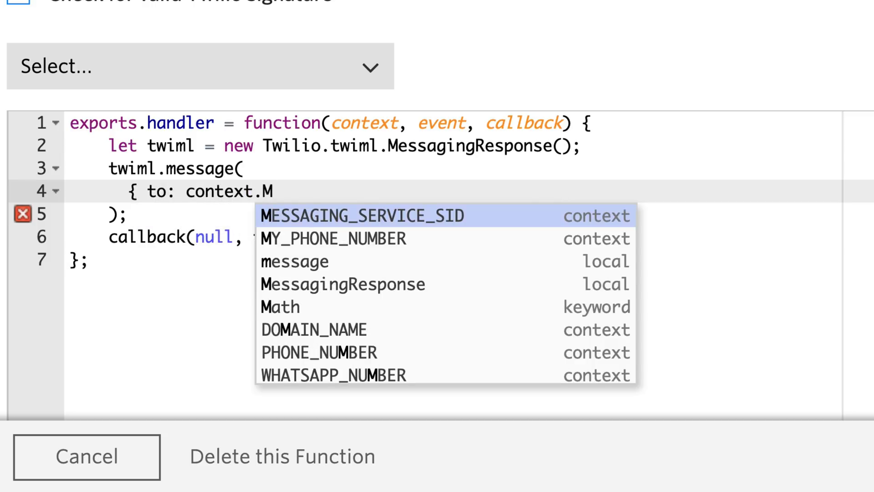
left_click(332, 238)
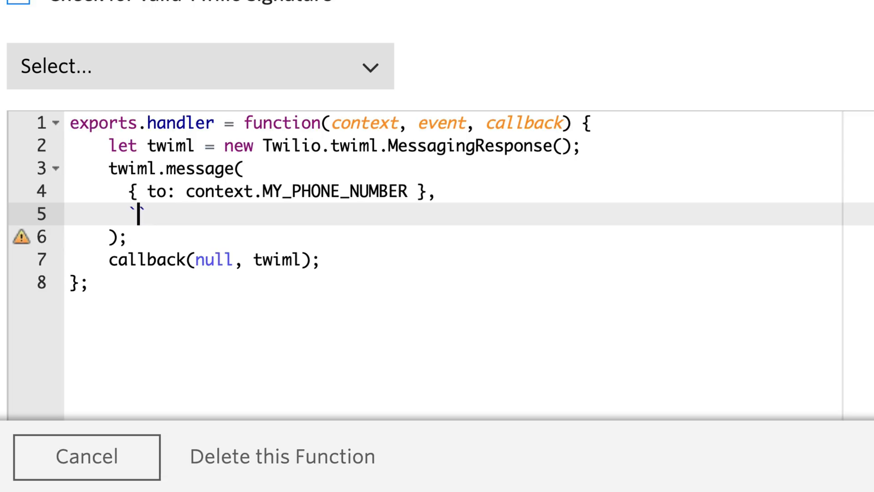
type("$")
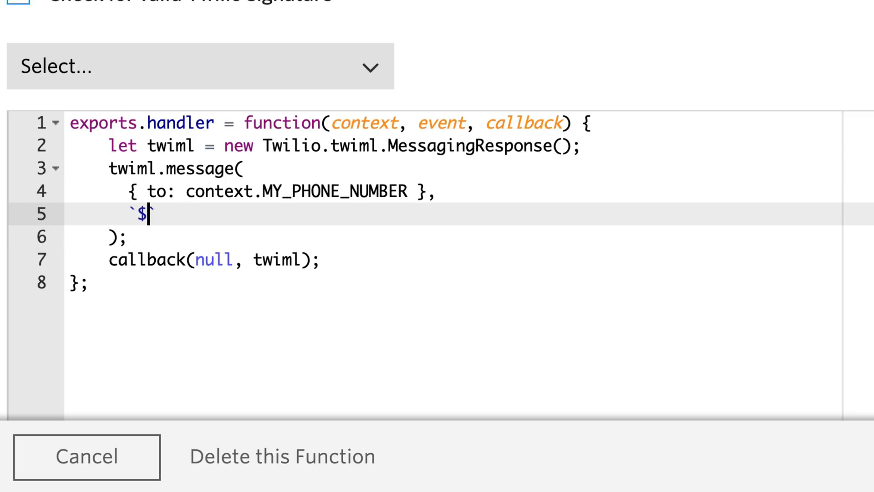
type("{event.F")
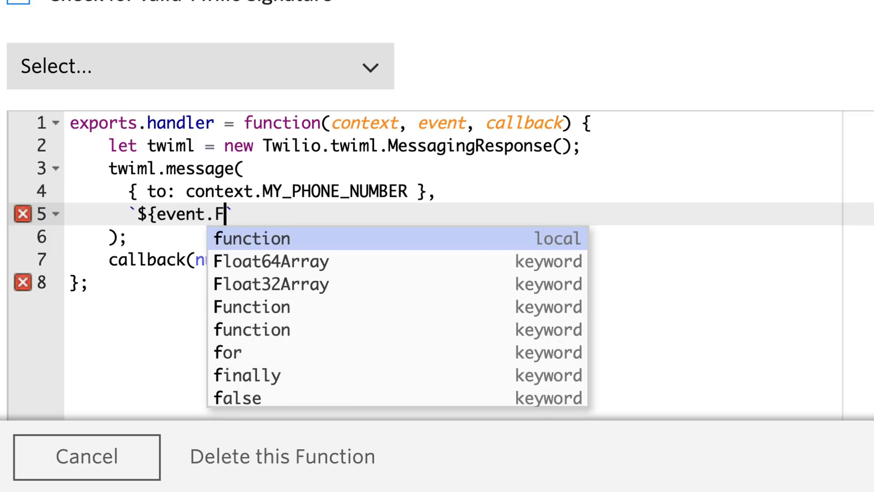
type("rom}: ${")
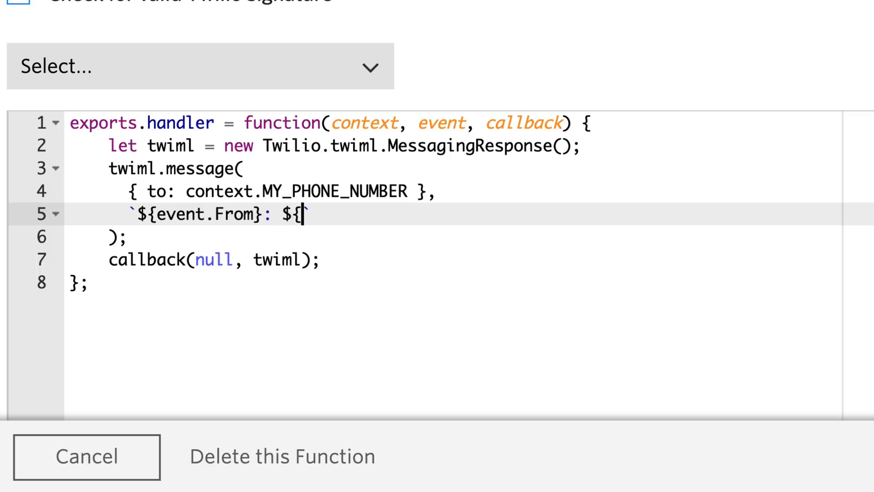
type("event.")
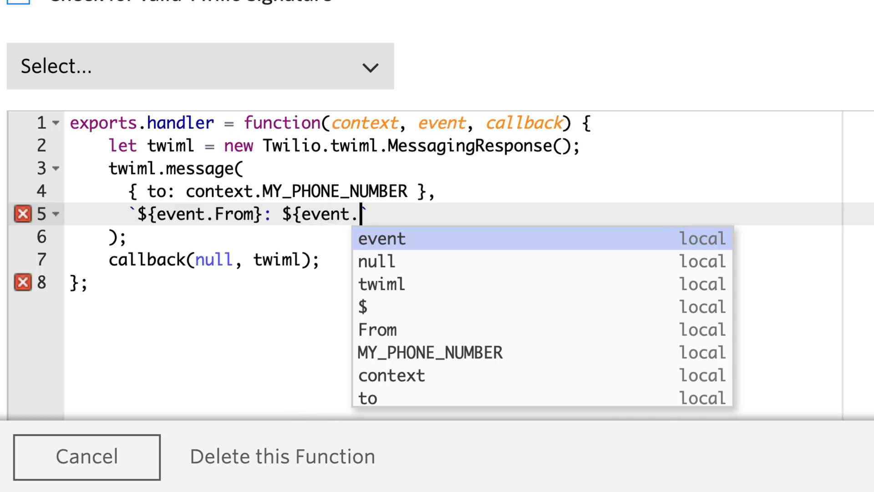
type("Body")
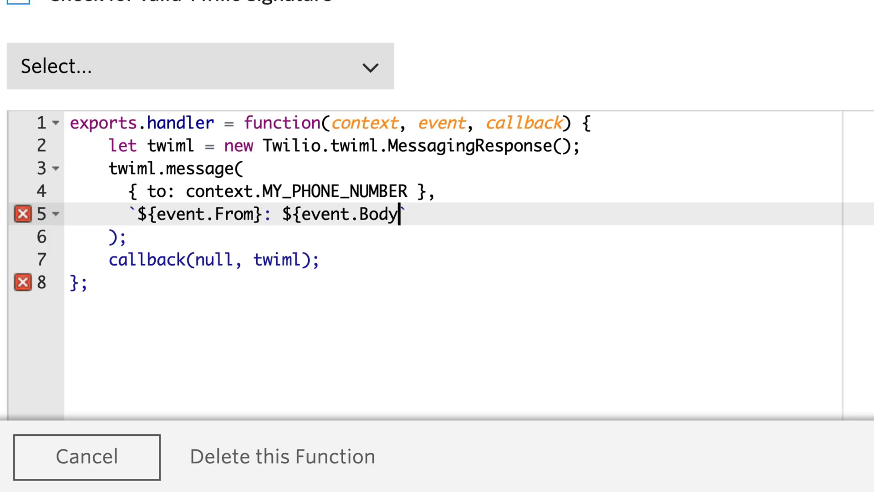
type("}")
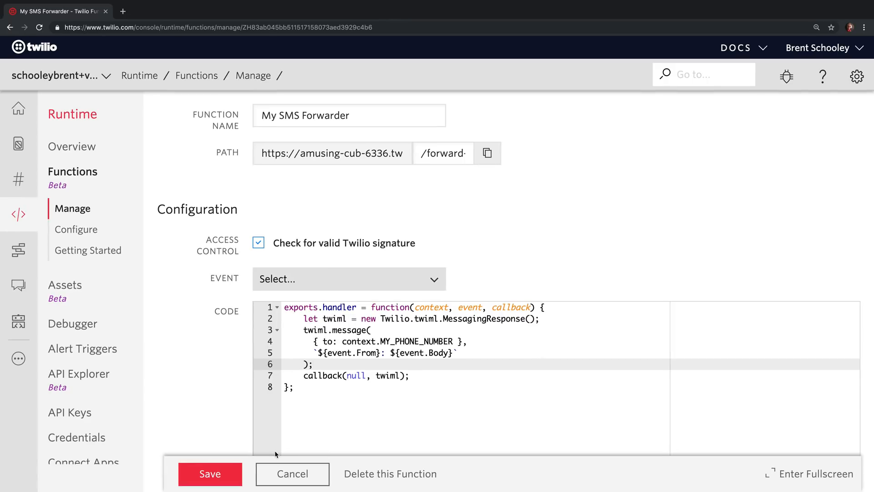
Save and deploy My SMS Forwarder, then move to the Phone Numbers section
left_click(209, 474)
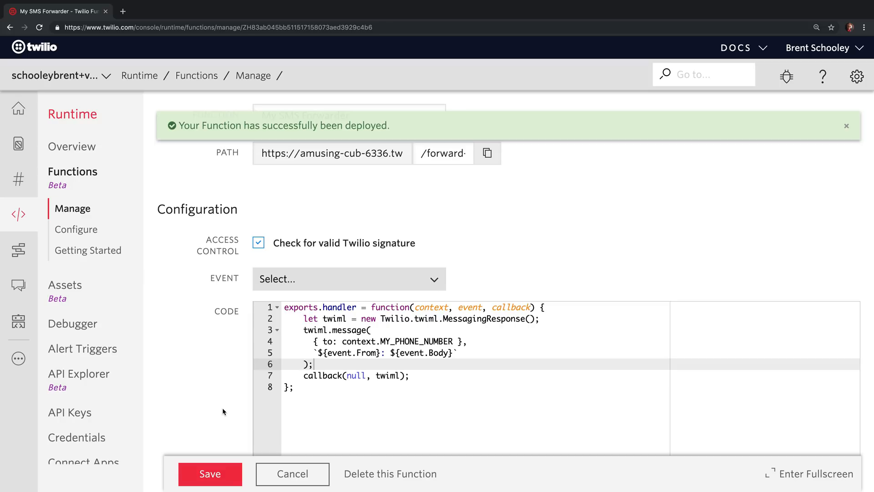
left_click(846, 126)
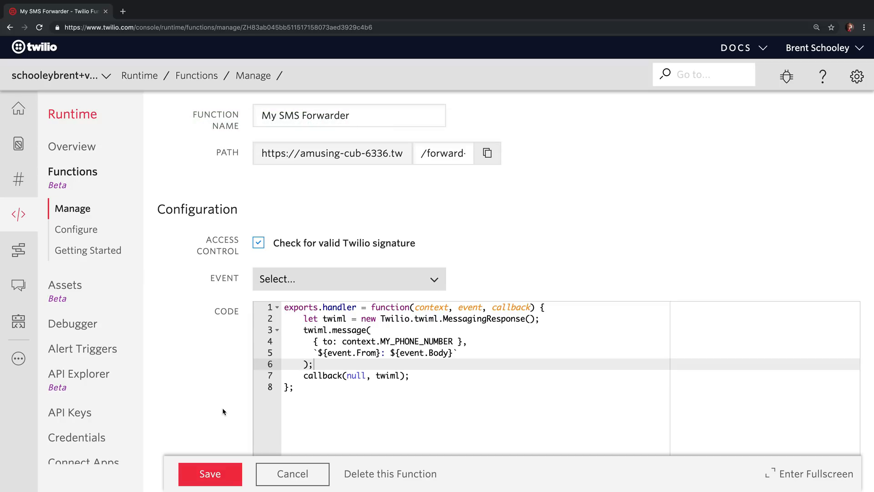
left_click(18, 179)
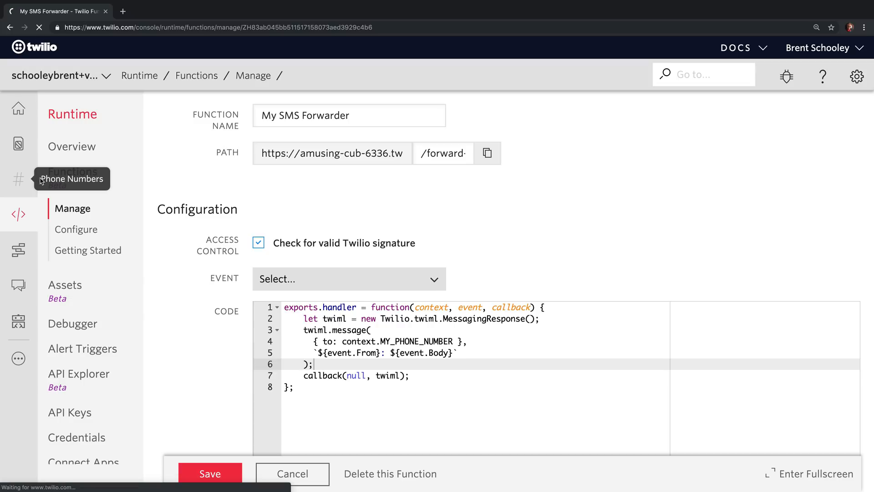
left_click(19, 179)
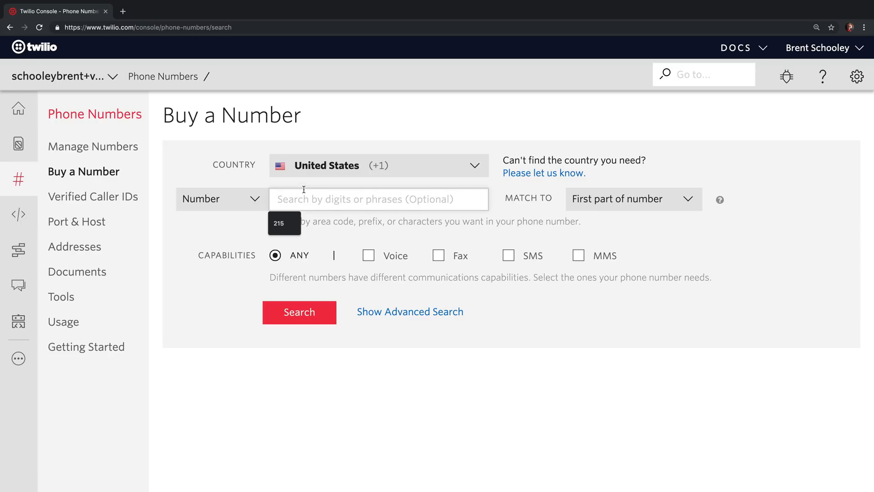
left_click(299, 311)
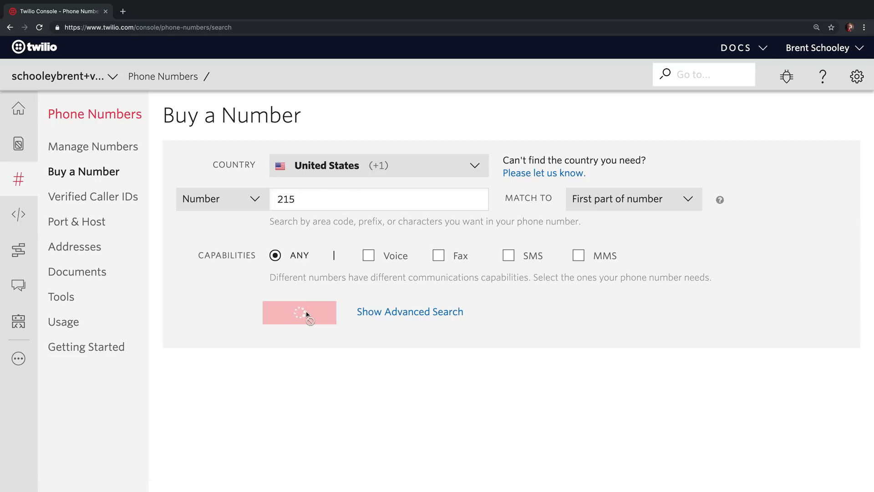
left_click(300, 312)
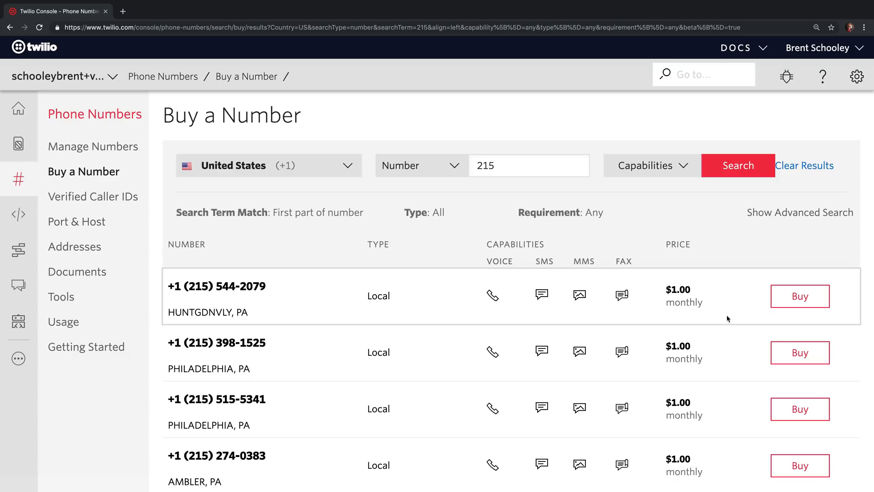
mouse_move(788, 349)
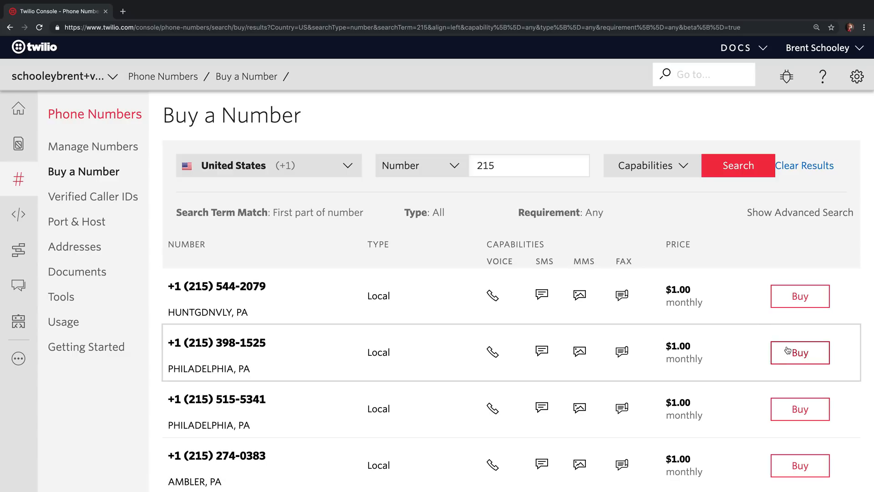
left_click(799, 353)
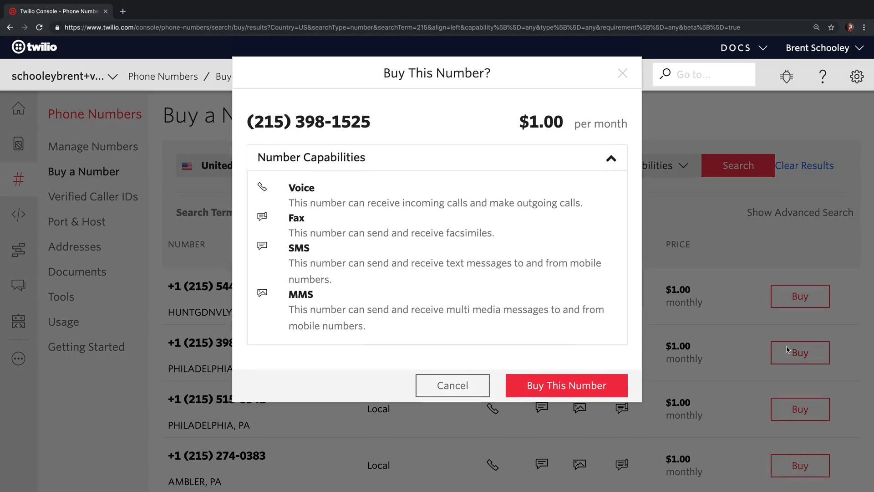
left_click(566, 386)
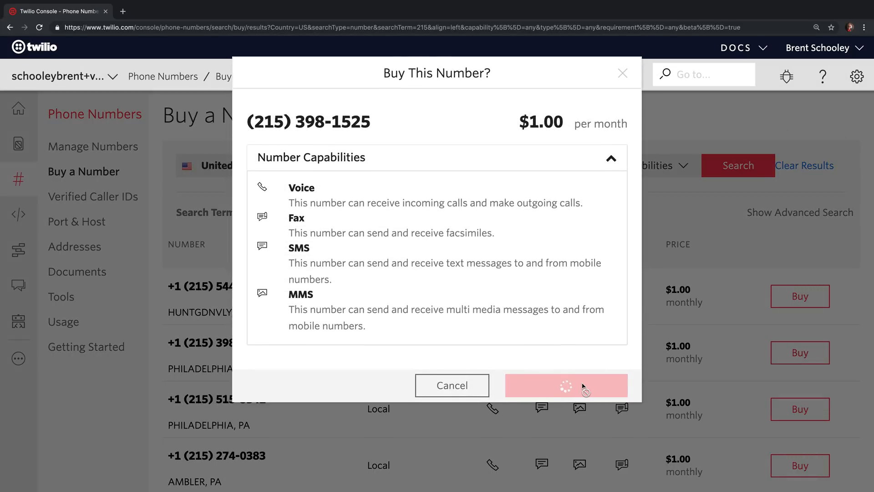
Set the new number's 'A Message Comes In' handler to Function > My SMS Forwarder and save
left_click(566, 385)
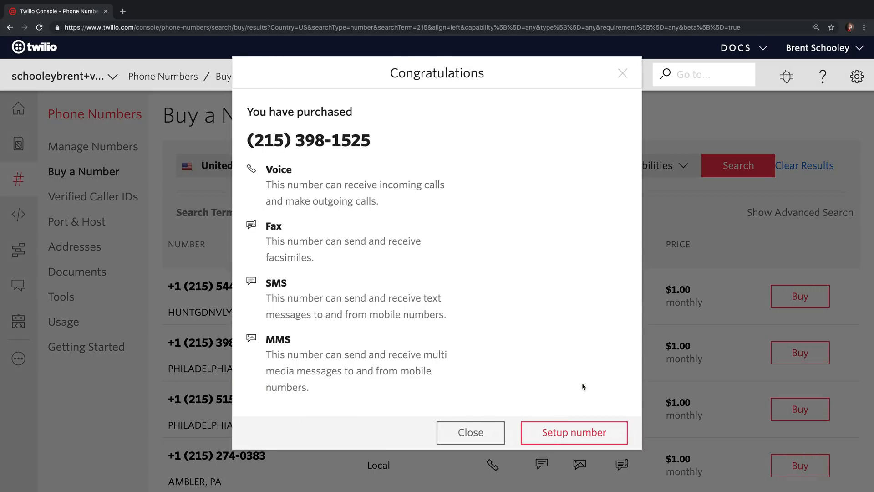
left_click(574, 432)
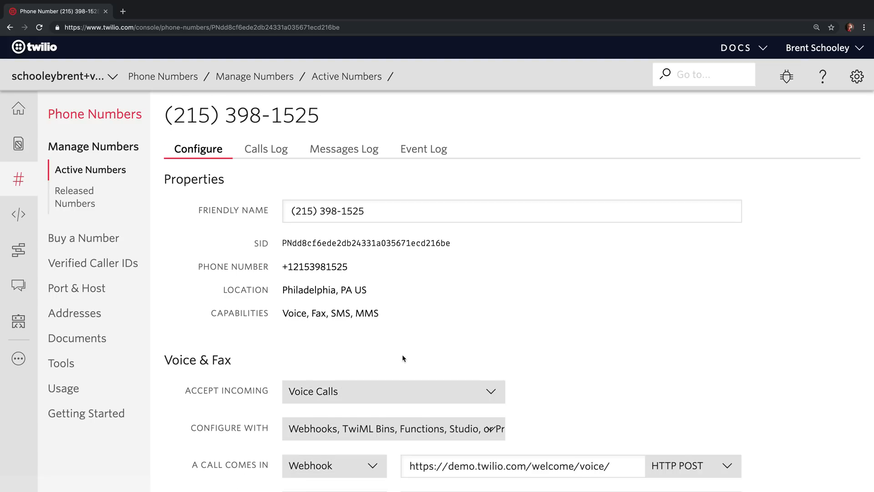
scroll("down", 3)
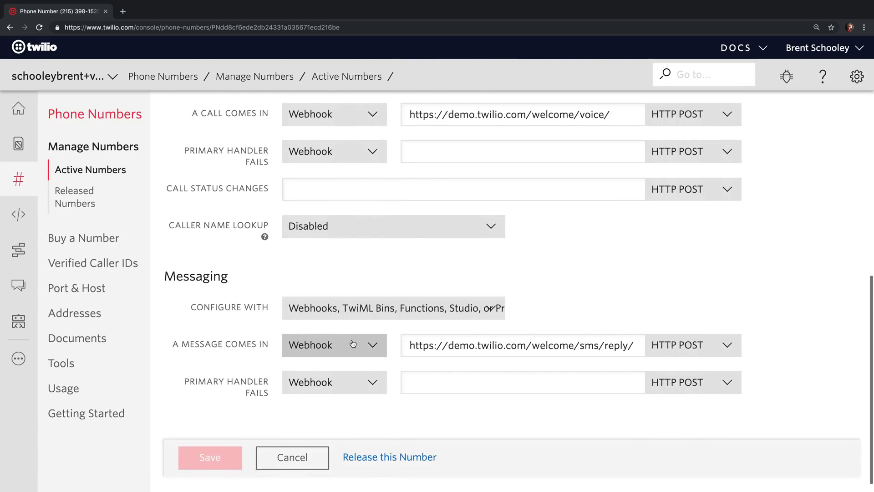
left_click(333, 344)
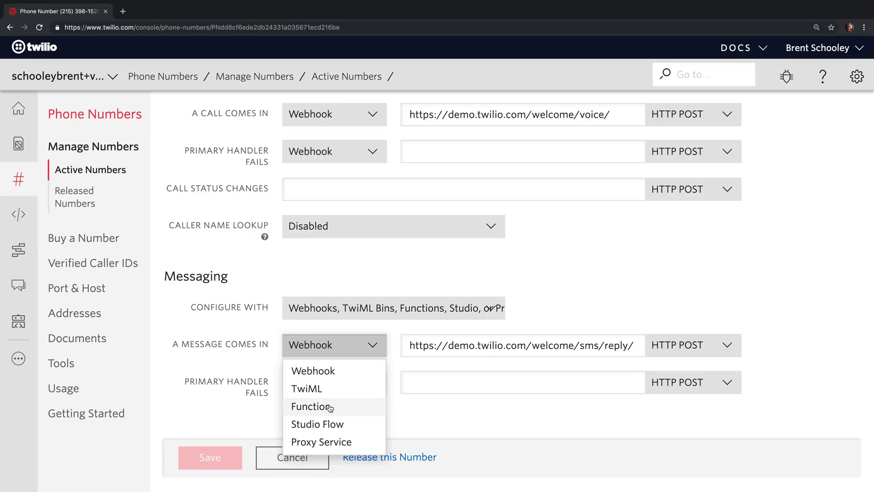
left_click(311, 406)
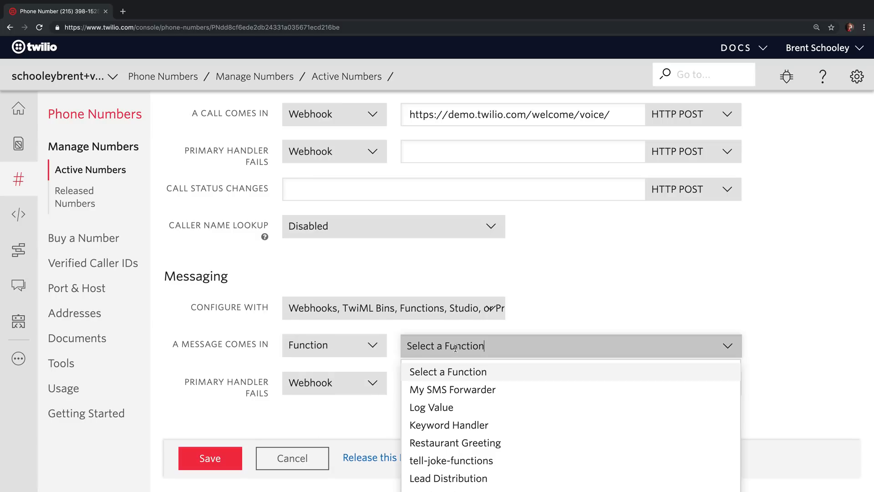
left_click(452, 389)
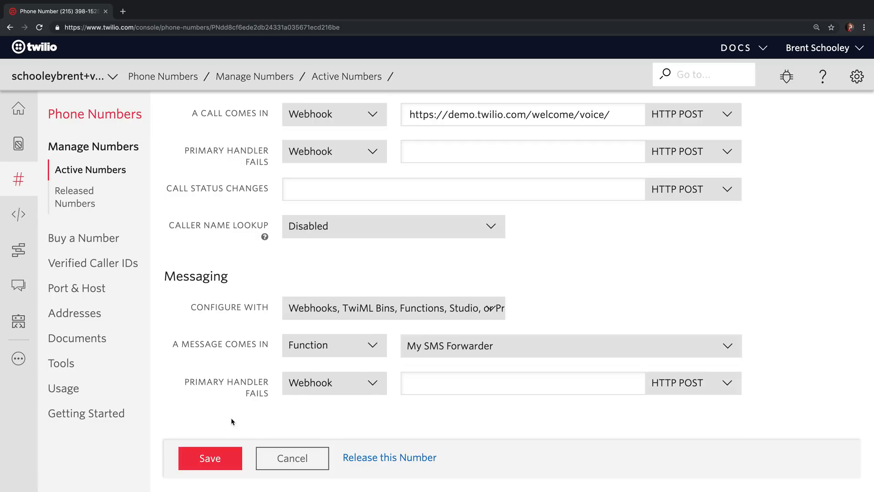
left_click(209, 459)
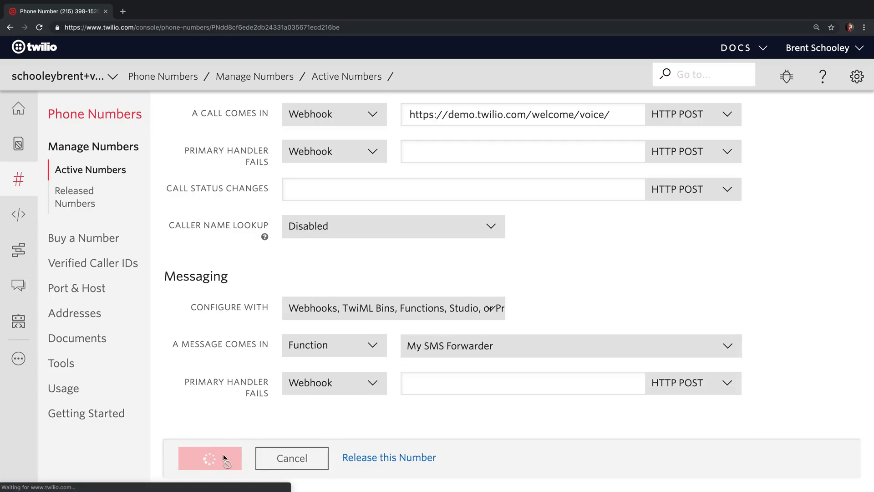
left_click(209, 458)
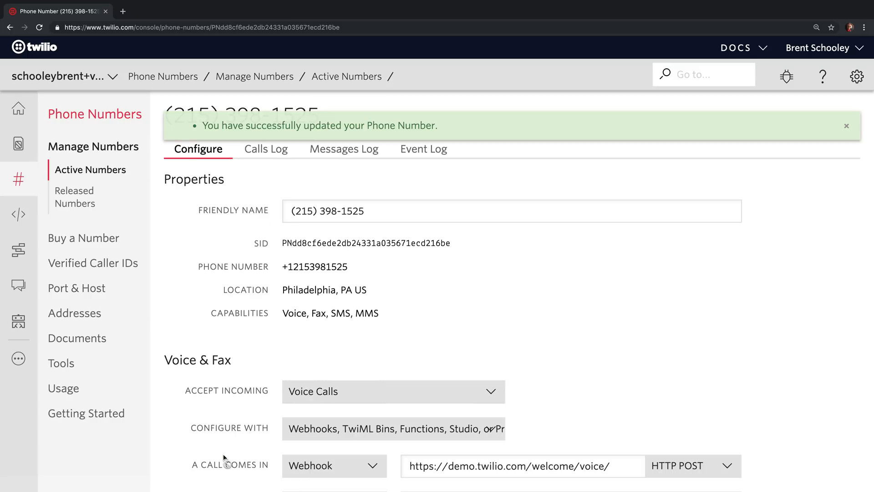
Go to Runtime > API Explorer and switch the product to Programmable SMS
left_click(846, 126)
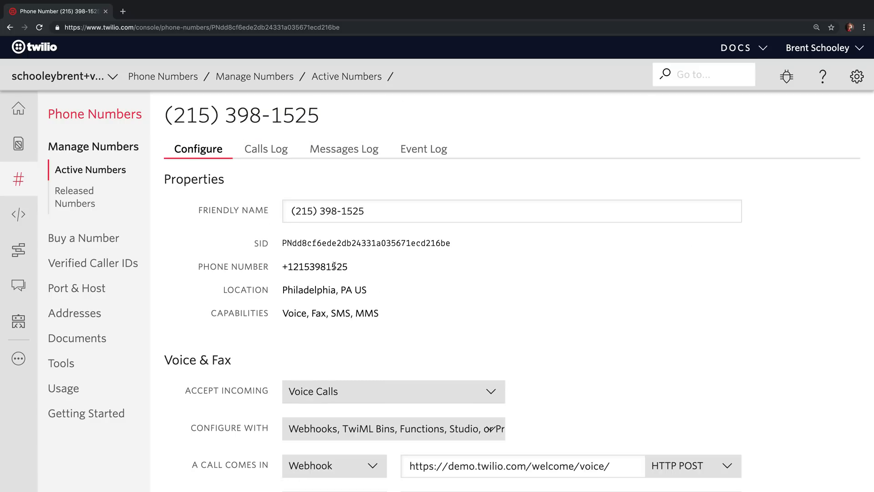
double_click(315, 267)
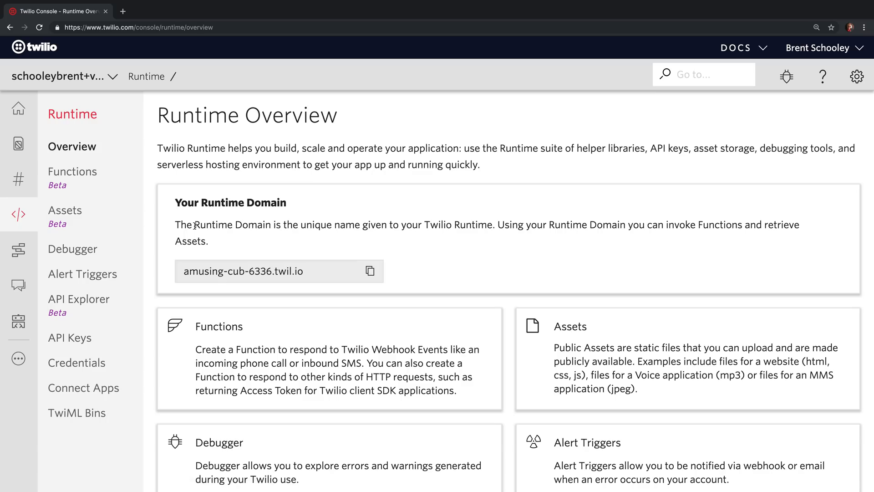
scroll("down", 3)
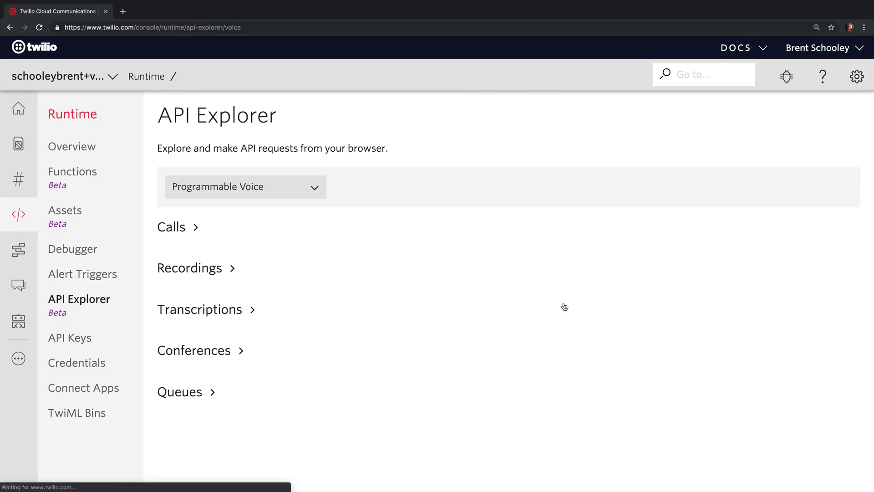
left_click(245, 186)
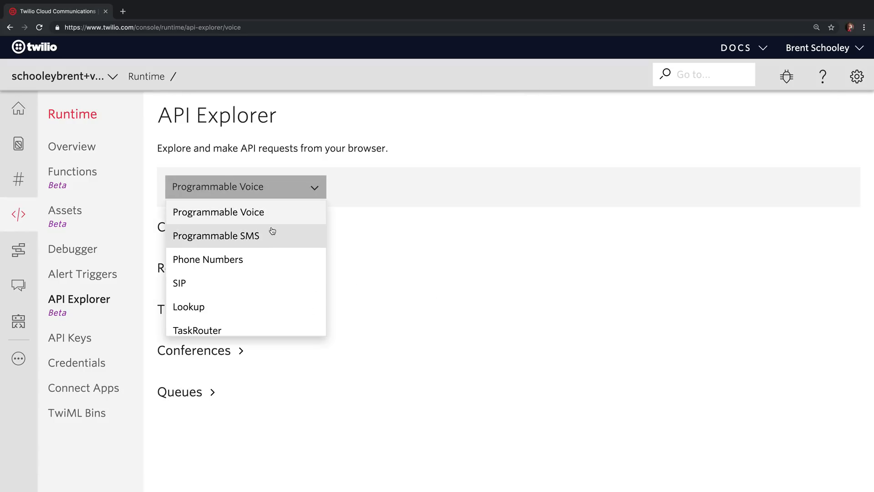
left_click(214, 235)
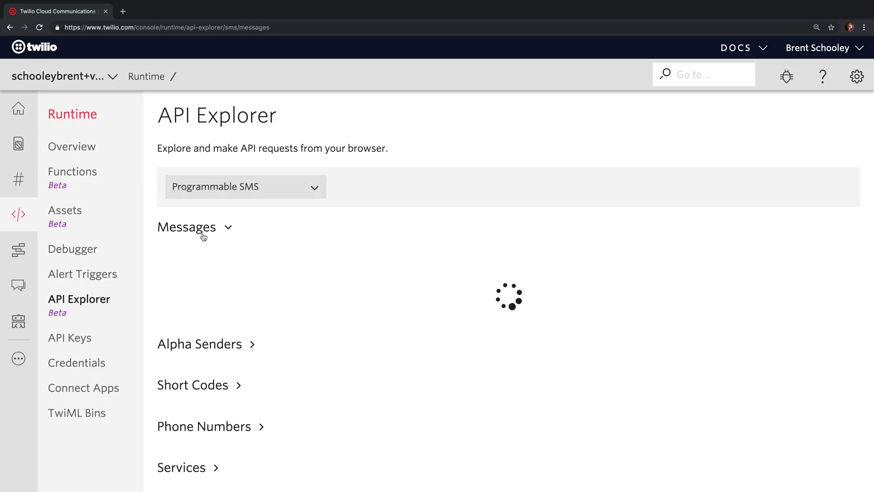
left_click(185, 227)
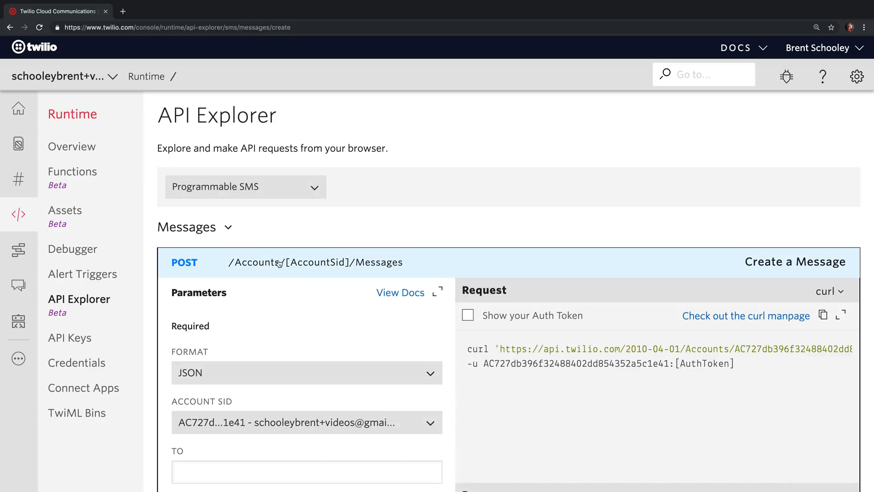
scroll("down", 3)
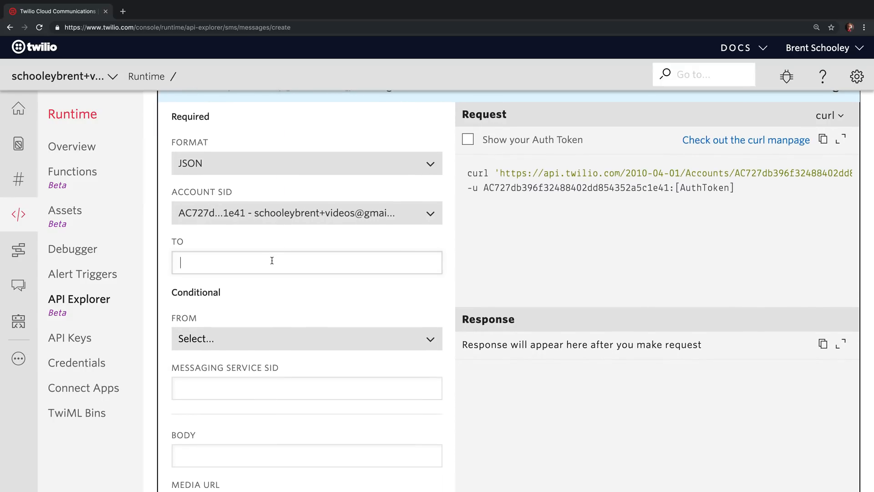
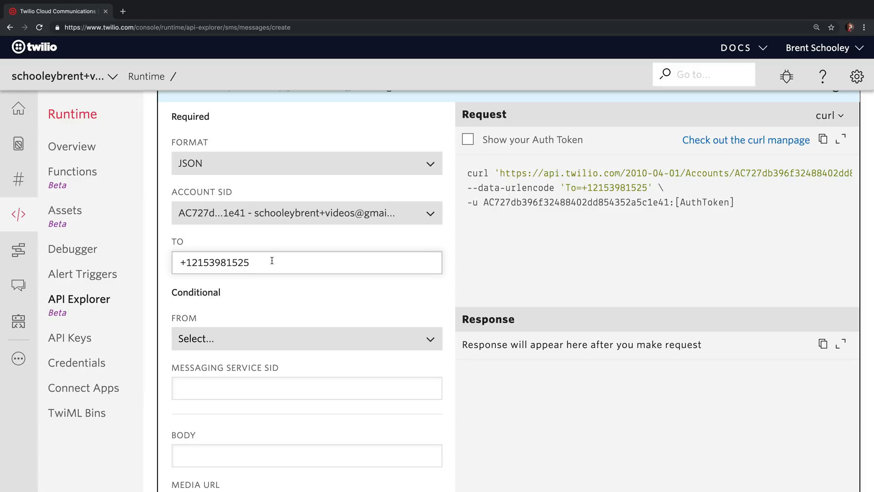
left_click(306, 338)
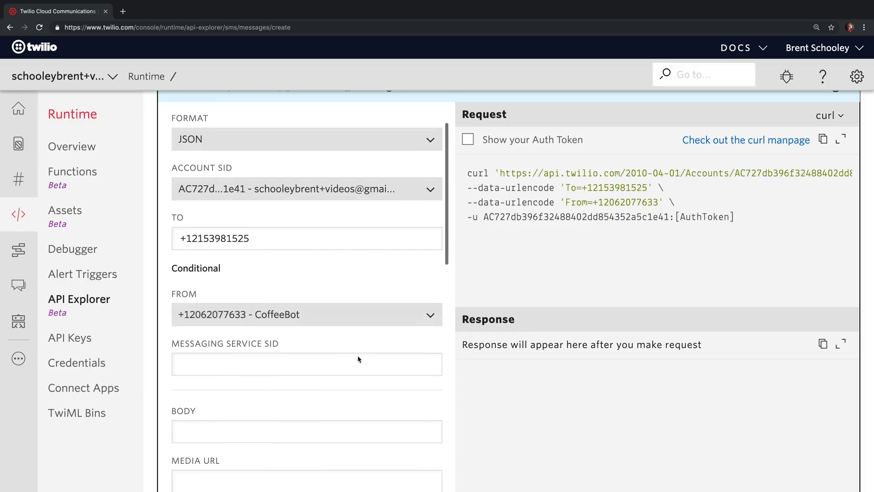
scroll("down", 3)
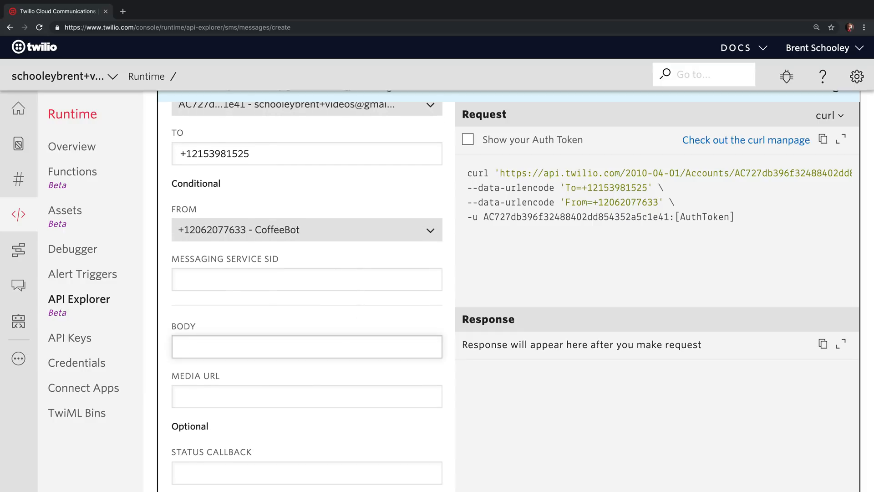
type("Hi from the Coffe")
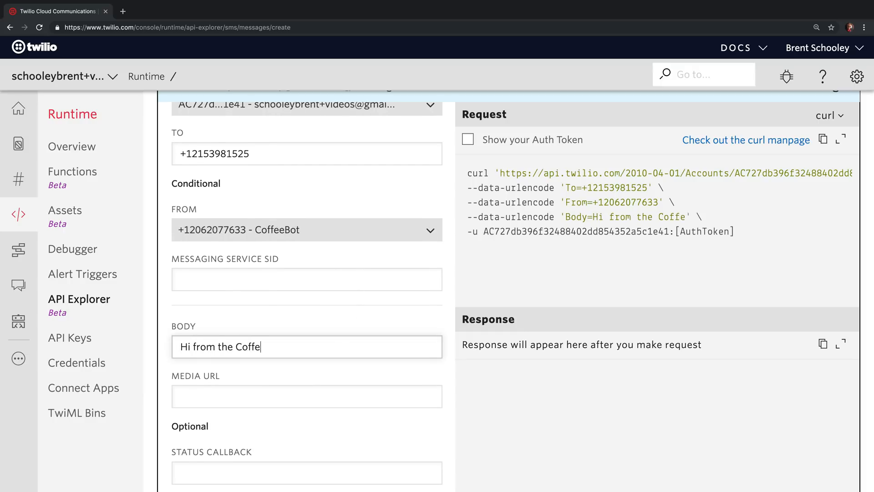
type("eBot b")
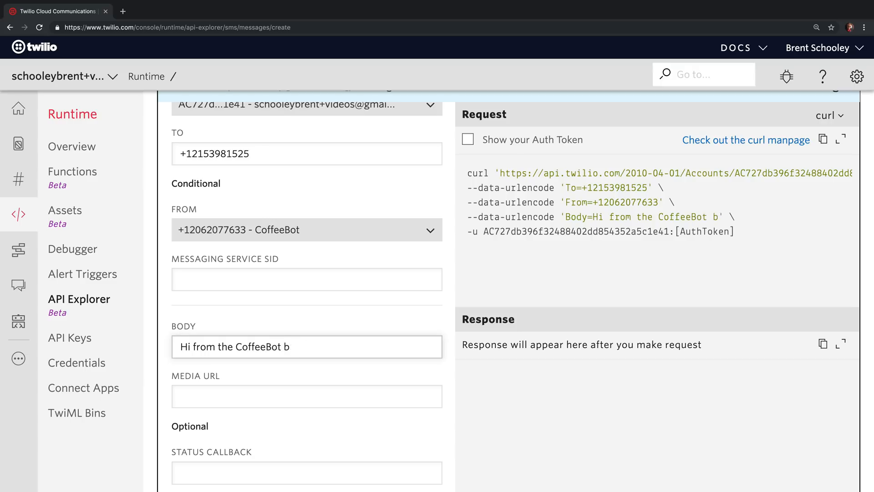
type("number!")
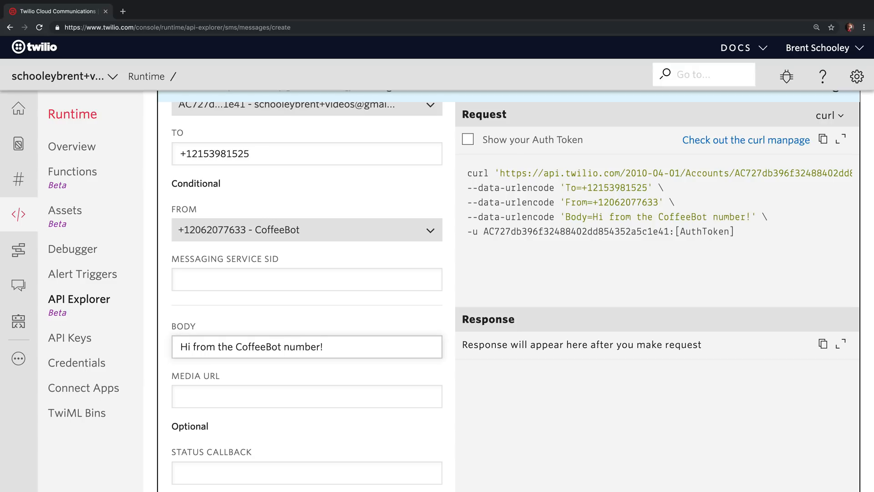
scroll("down", 3)
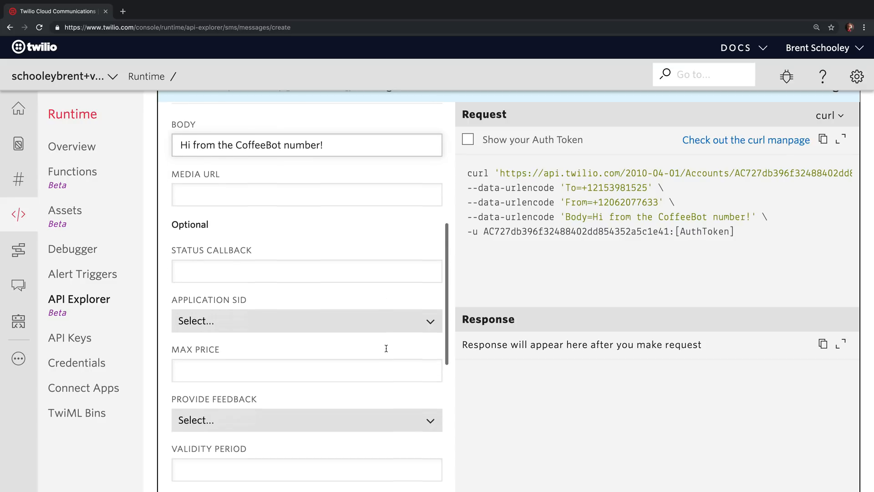
scroll("down", 3)
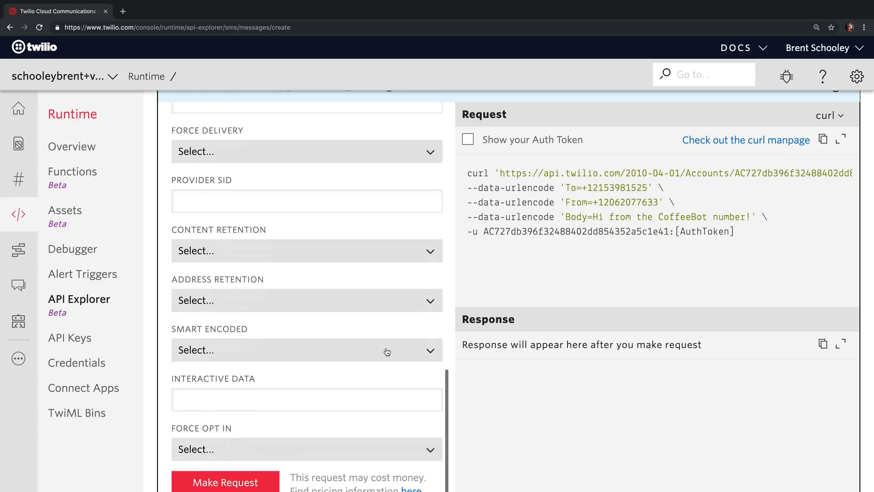
left_click(225, 483)
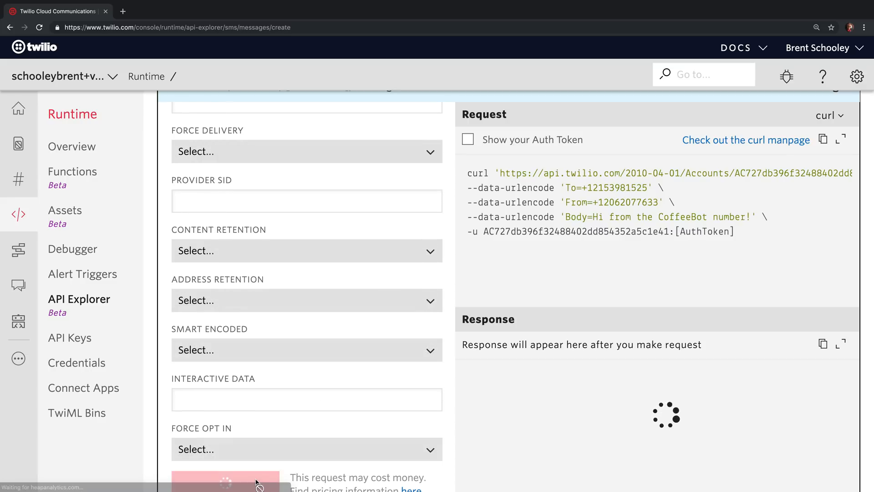
Reopen the My SMS Forwarder function's code via Runtime > Functions > Manage
left_click(225, 483)
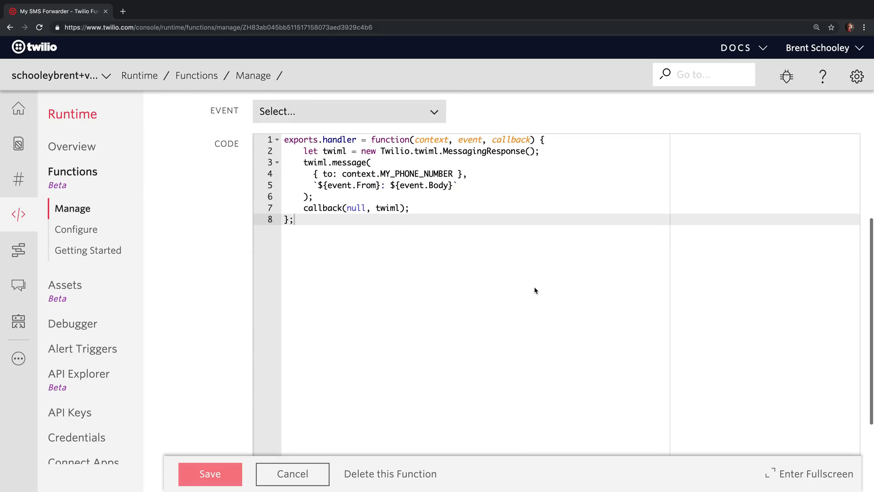
Add if(event.From === context.MY_PHONE_NUMBER) {...} else {...}, moving the forwarding into the else branch
left_click(810, 473)
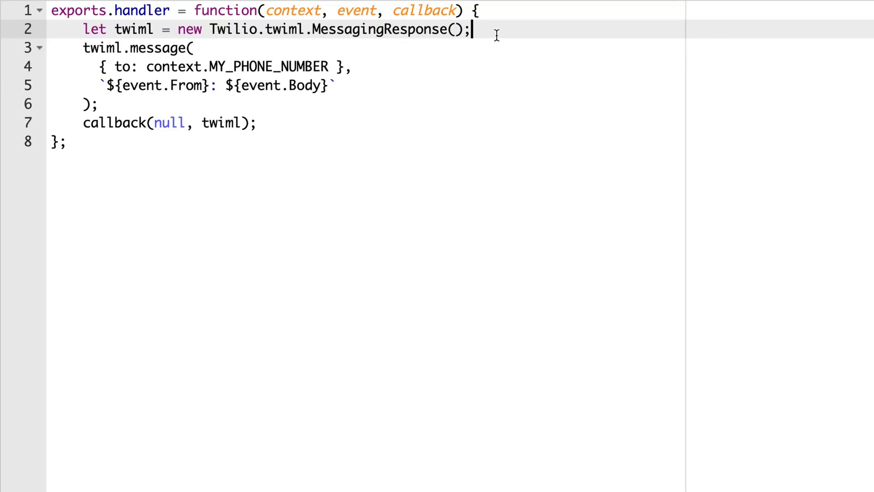
type("if(")
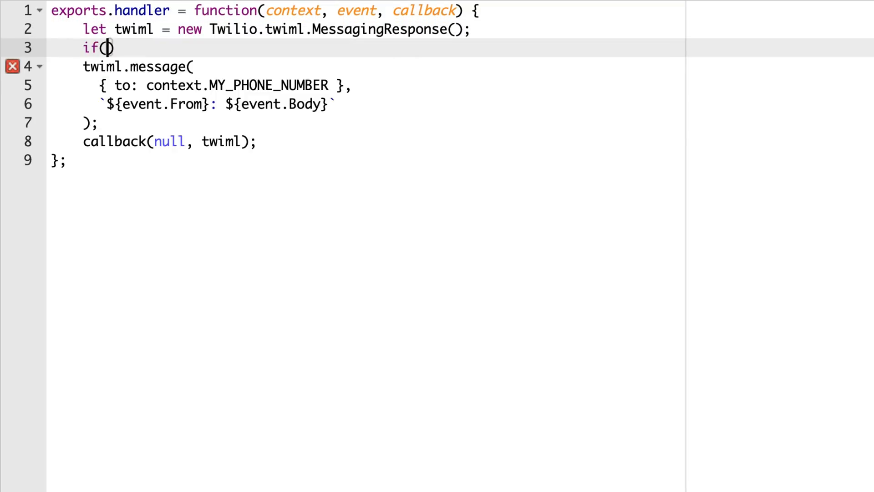
type("event.From ===")
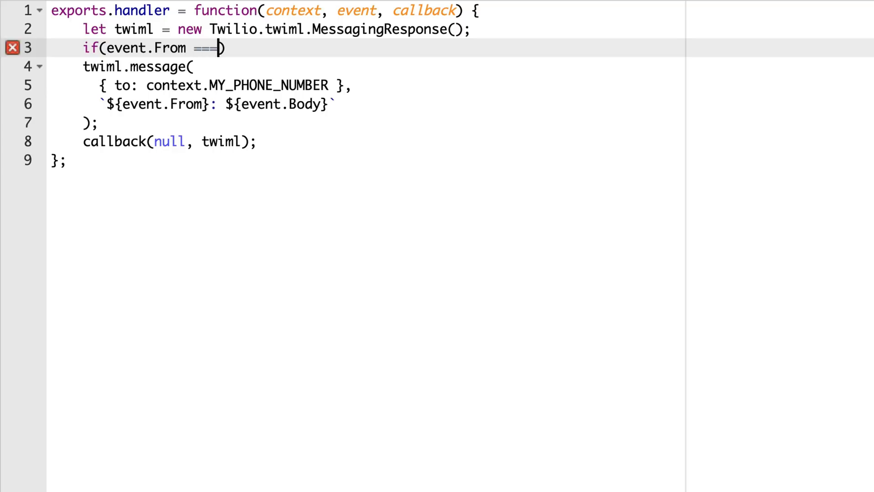
type("context.MY_PHONE_NUMBER")
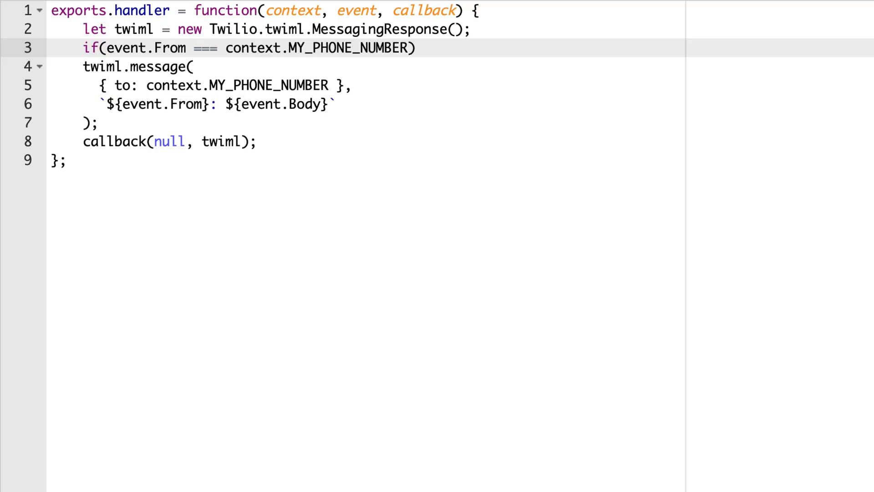
left_click(423, 48)
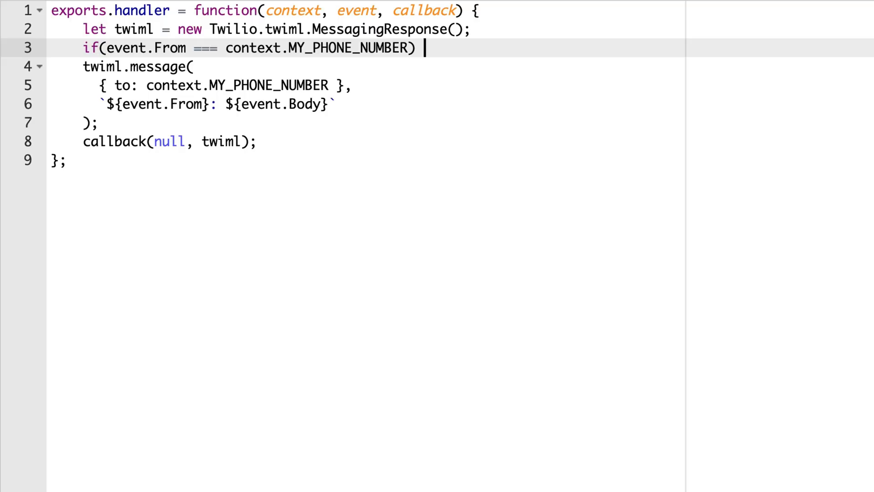
type("{")
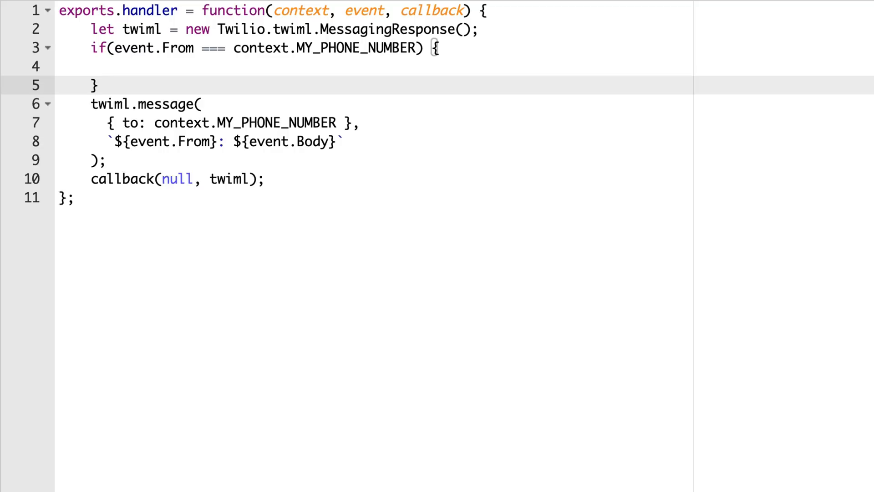
type("else {")
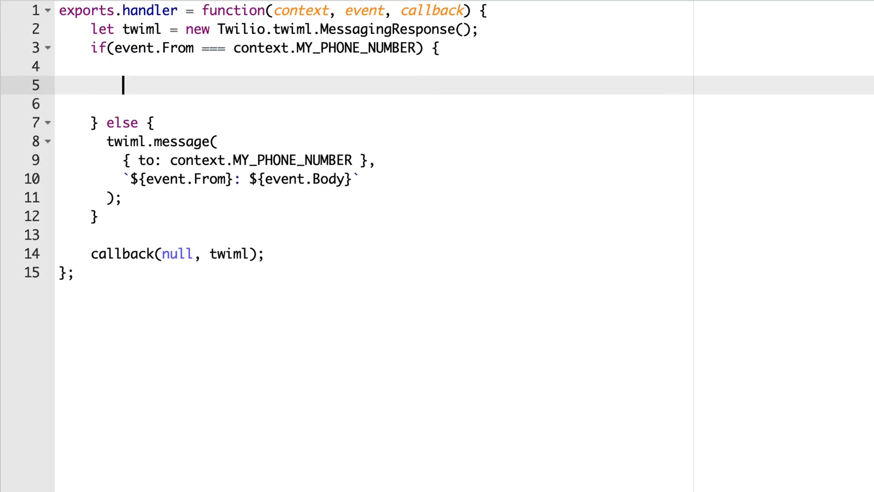
Compute separatorPosition = event.Body.indexOf(':') and reply 'You need to...' when it is < 1
type("const separator")
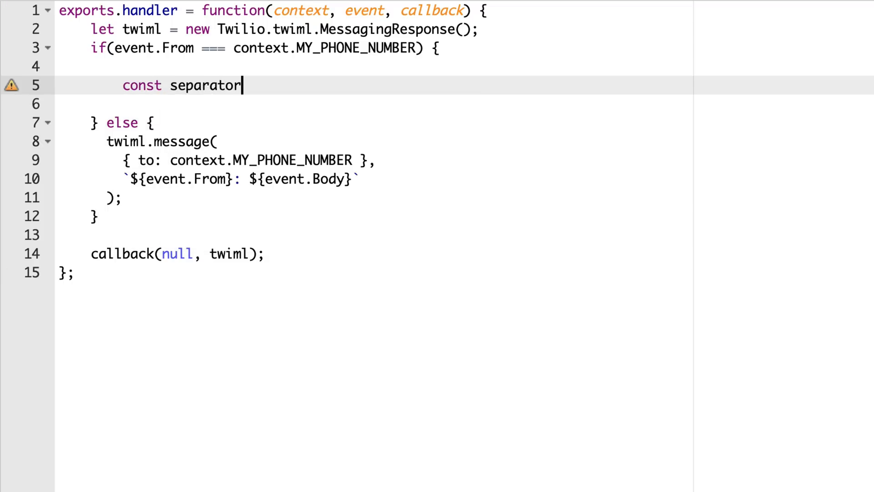
type("Position")
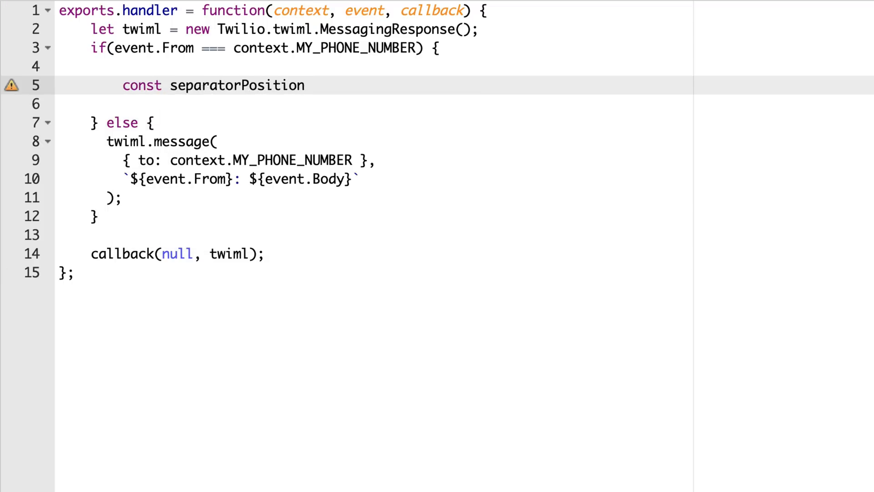
type("= event")
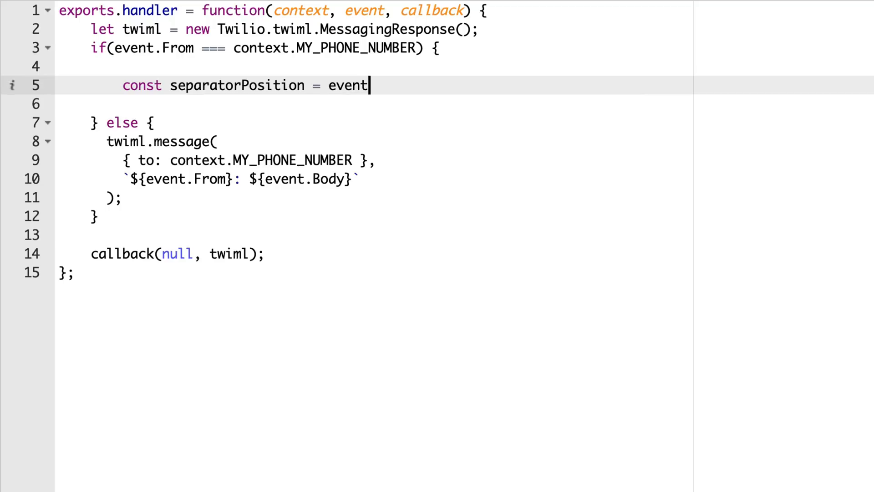
type(".Body.indexOf(':');")
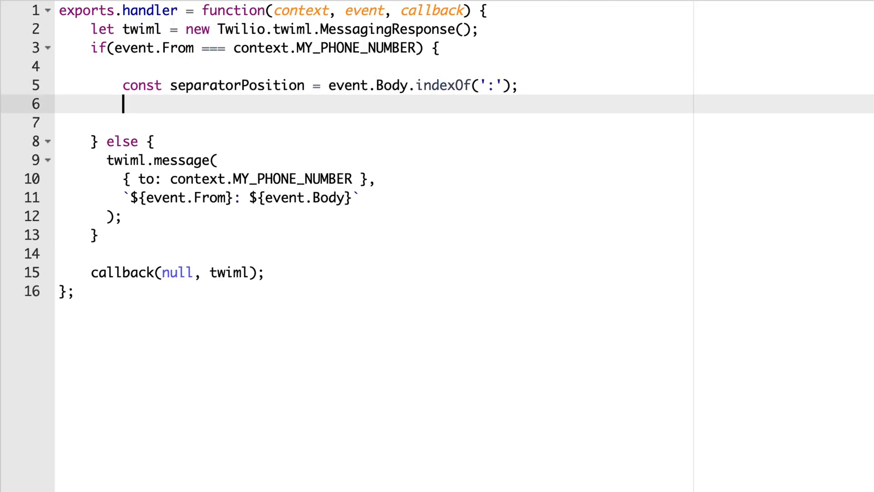
type("if")
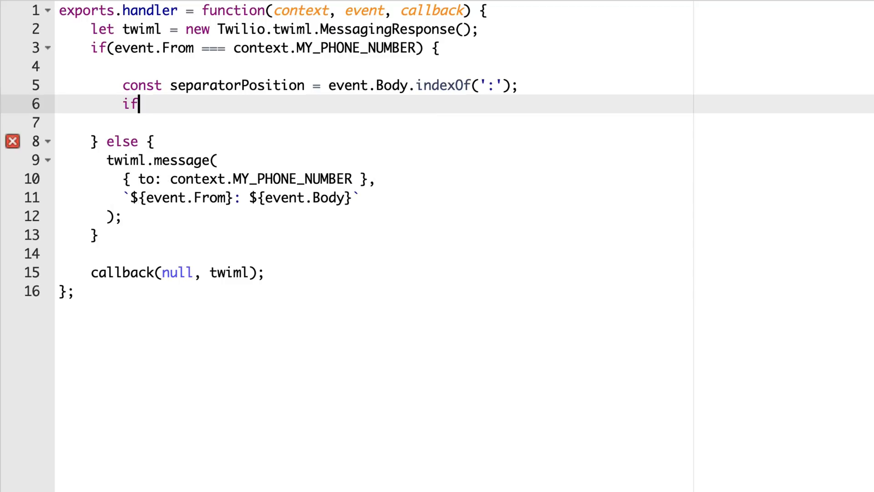
type("(separatorPosition)")
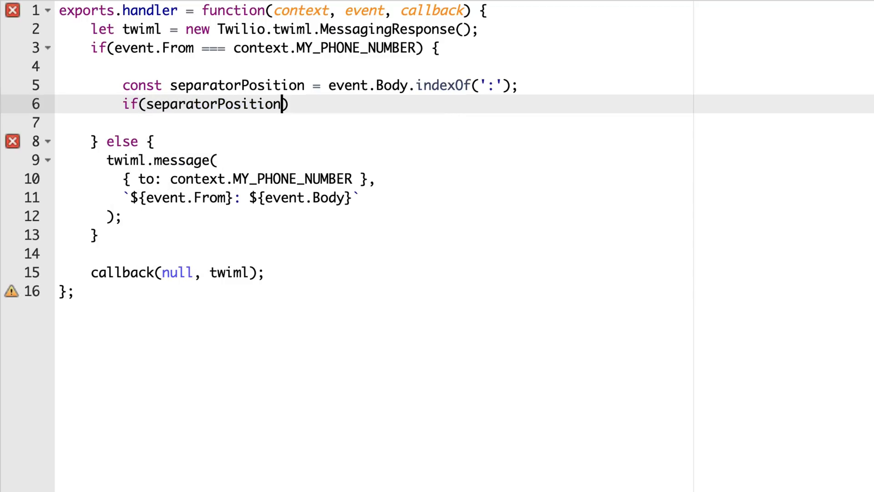
type("< 1")
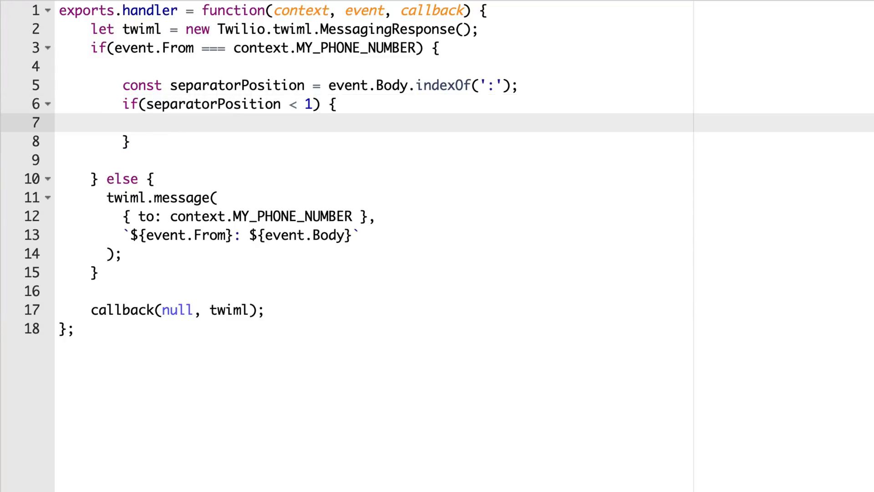
type("twiml.mes")
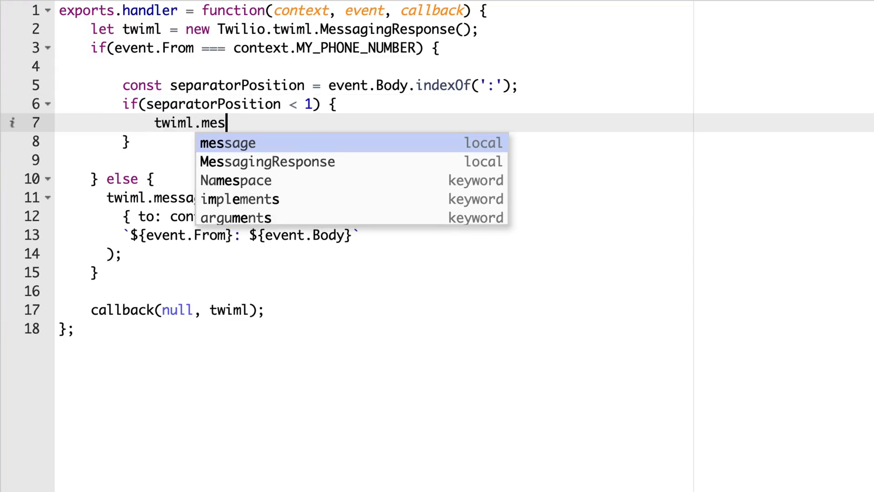
type("sage('Y")
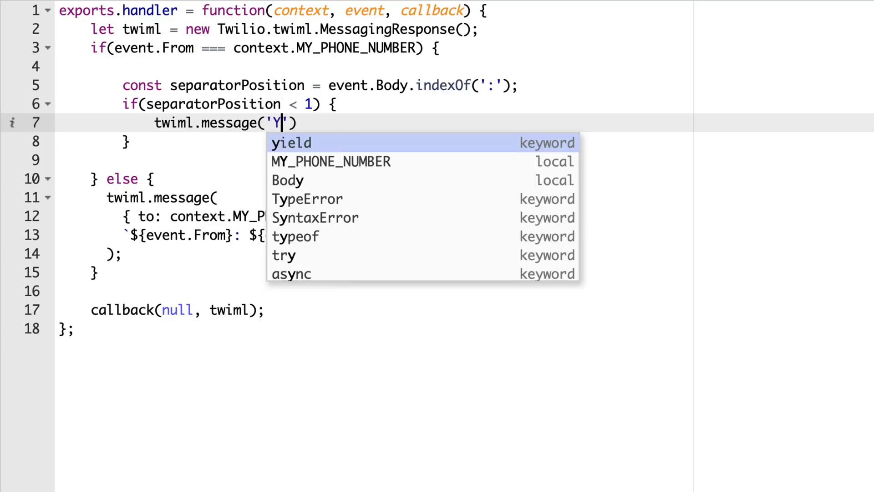
type("ou need to specify a recipient number and a \":\" before the message.")
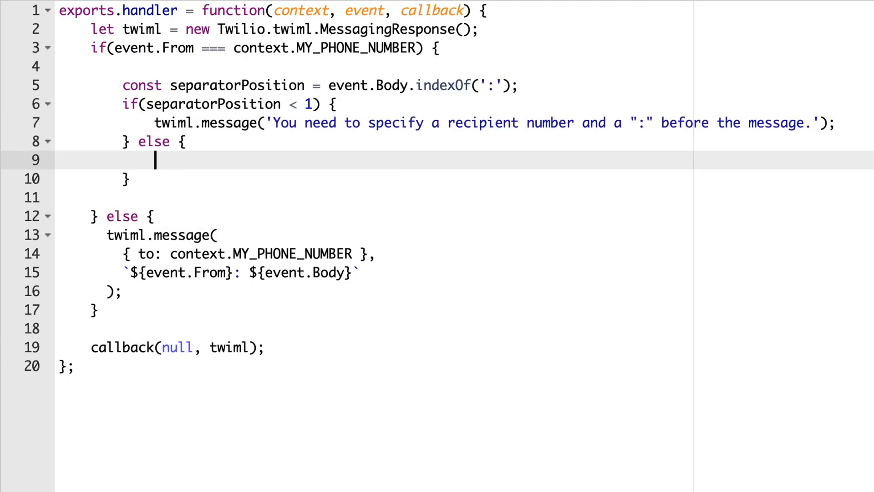
Define recipientNumber as event.Body.substr(0, separatorPosition)
type("const")
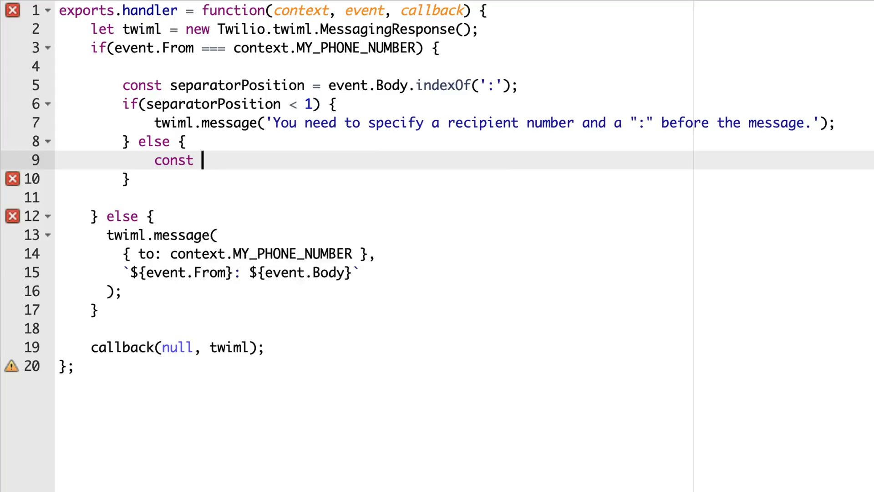
type("recipientNu")
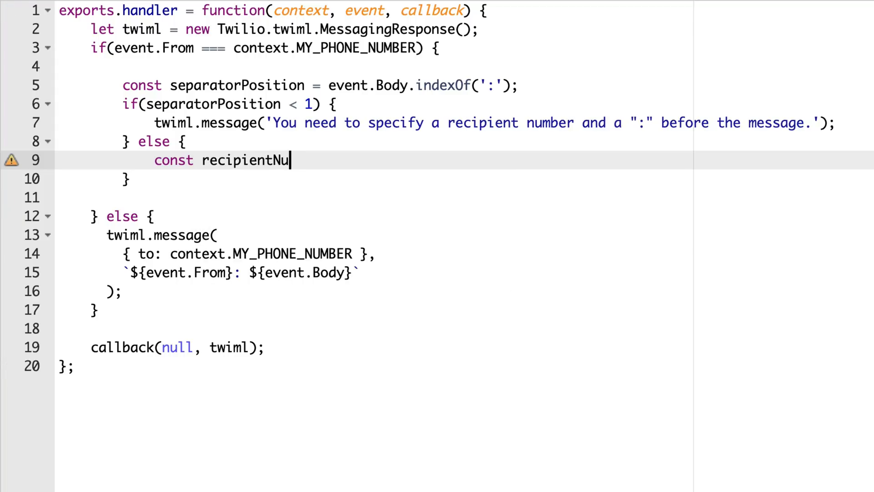
type("mber = e")
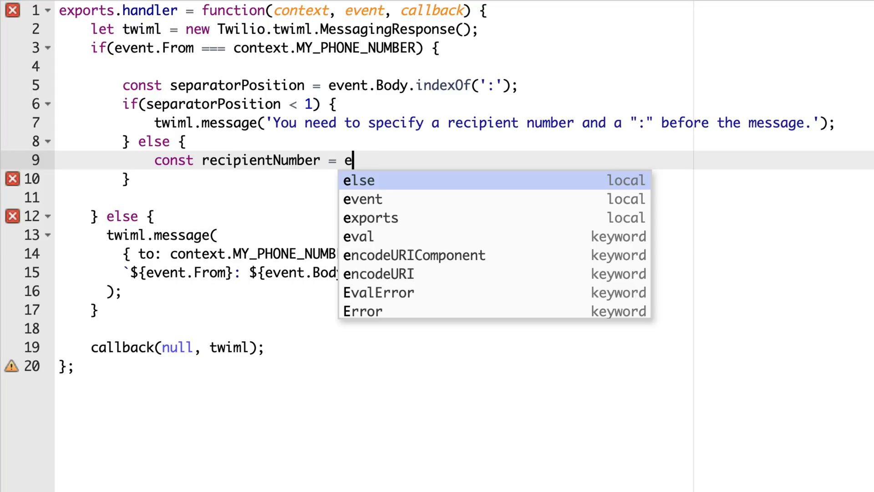
type("vent.Body")
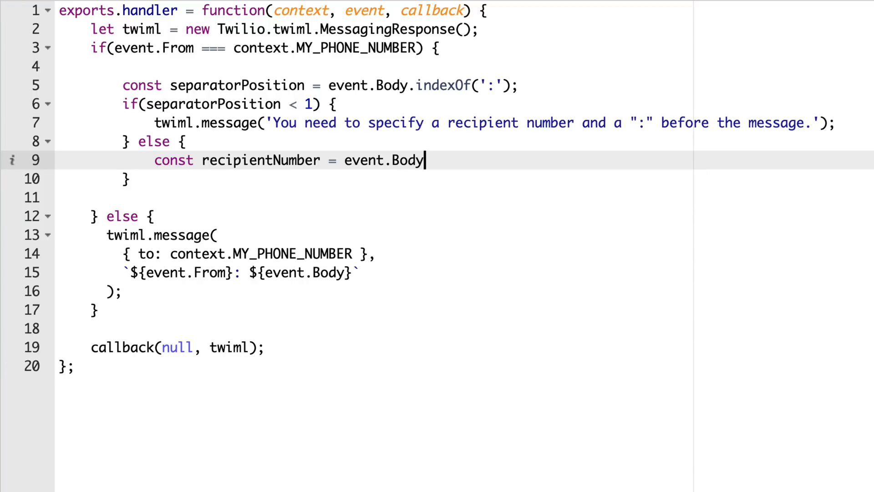
type(".subst")
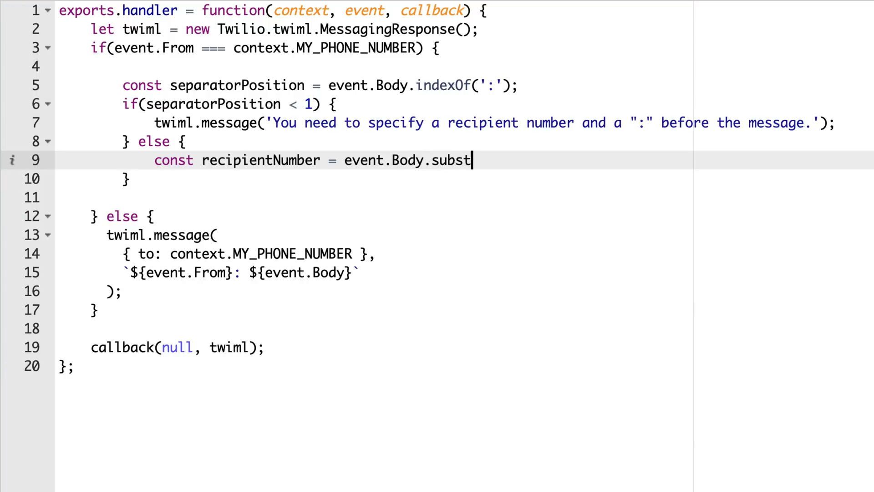
type("r(0")
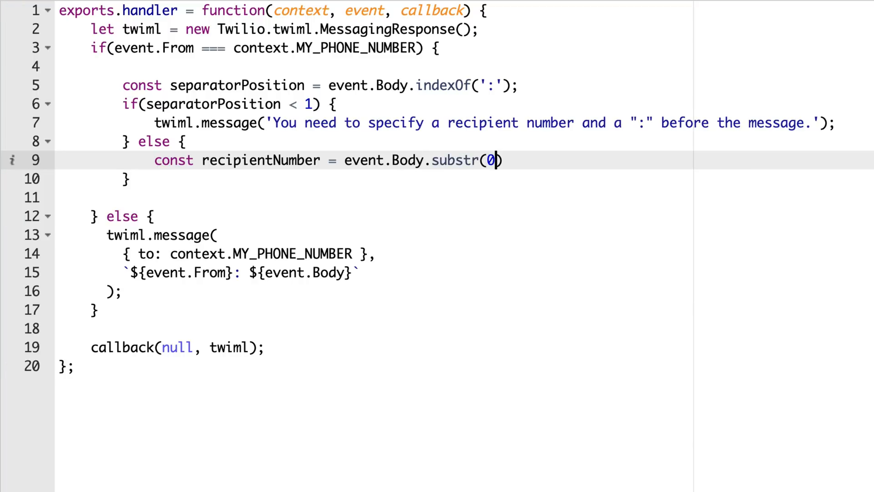
type(", separatorPosition")
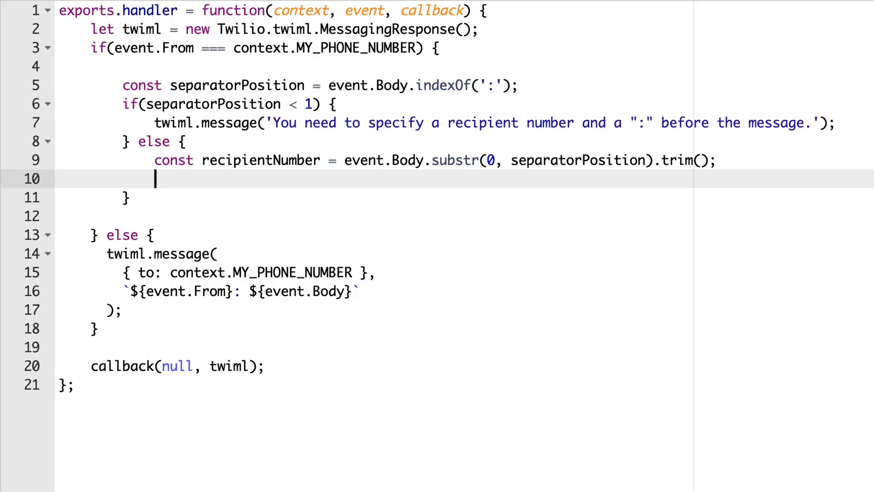
Define messageBody as the trimmed text after the separator and forward it with twiml.message to recipientNumber
type("const me")
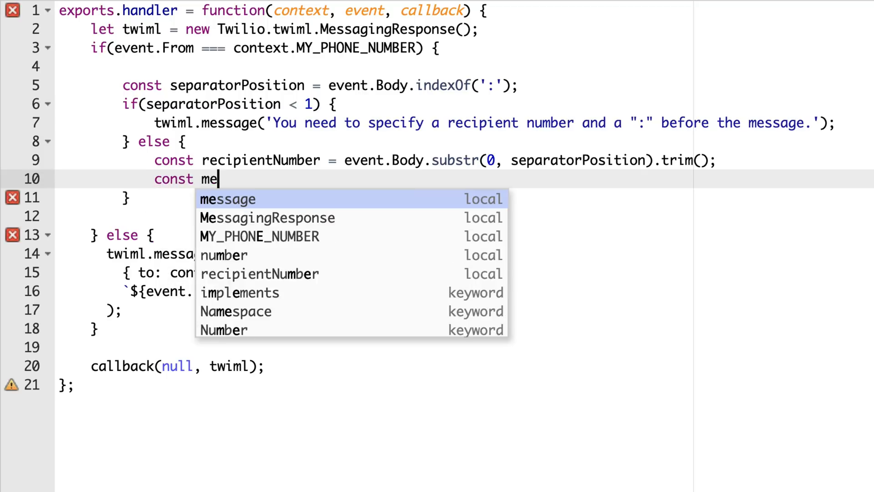
type("ssageBody")
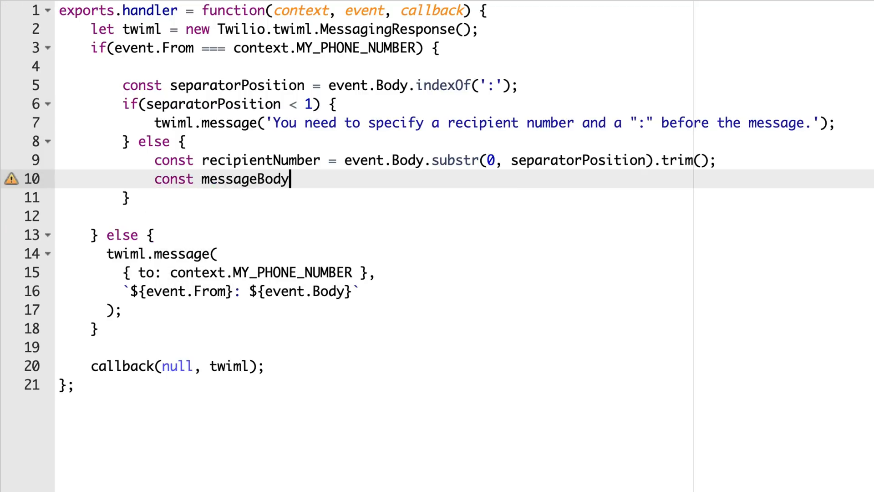
type("= event.")
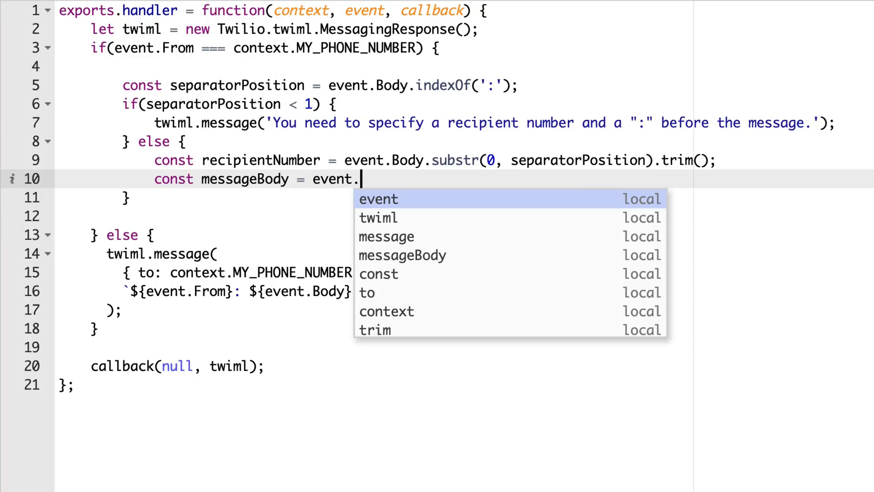
type("Body.substr(separatorPosition")
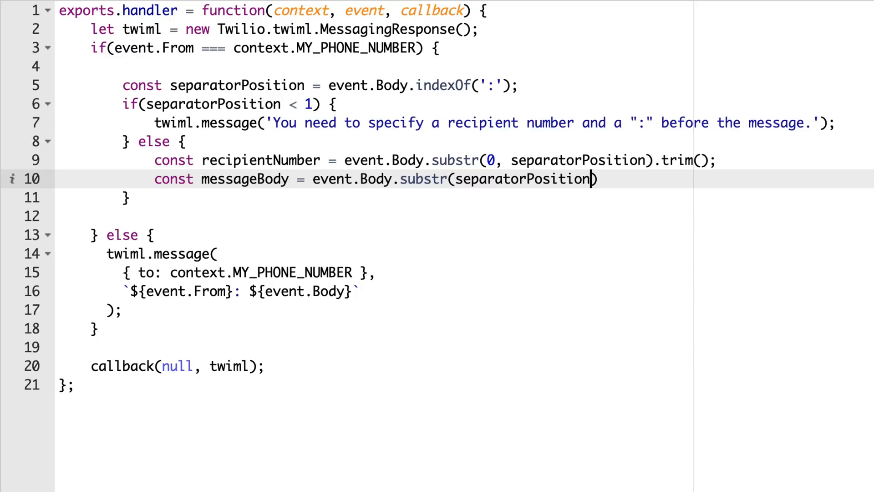
type("+ 1).trim();")
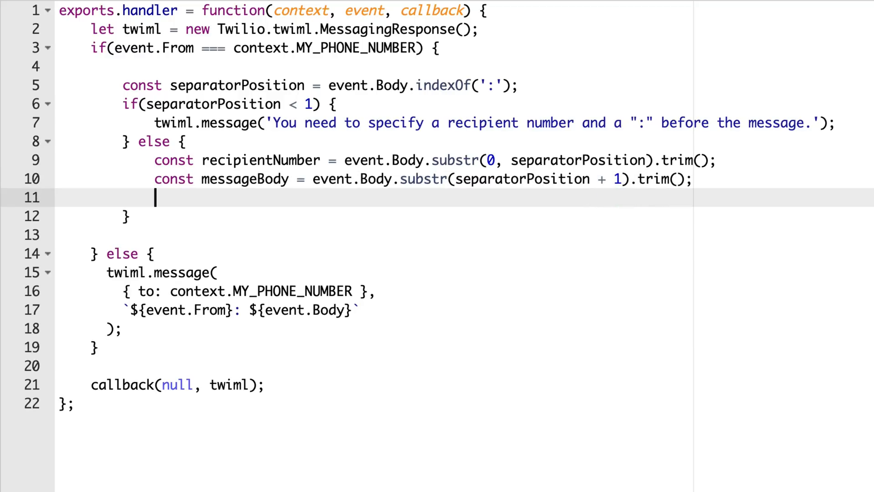
type("twiml.message(")
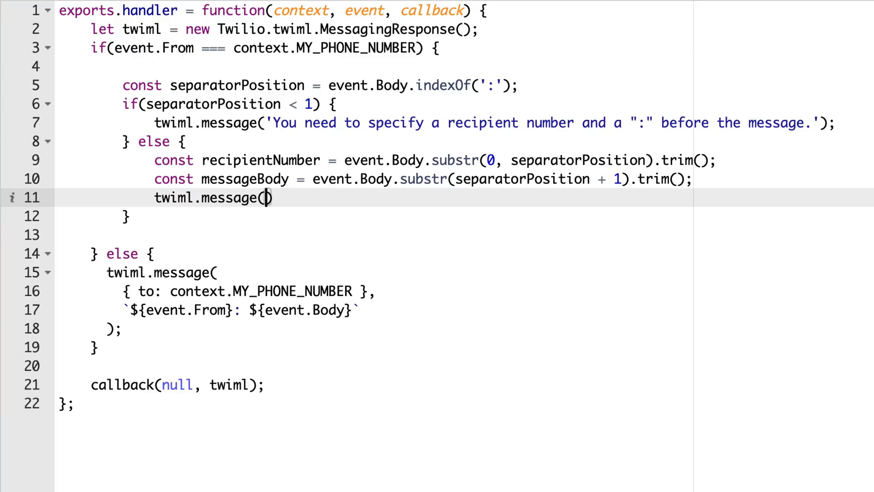
type("{ t")
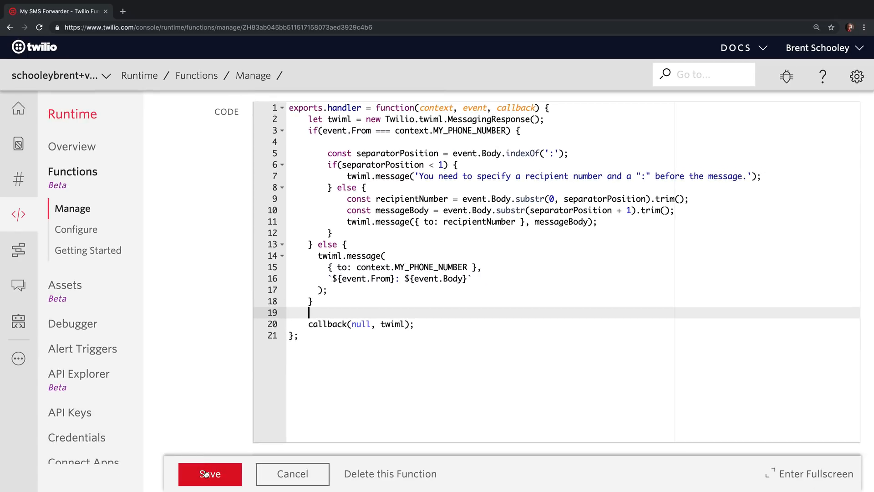
Save the updated My SMS Forwarder function code
left_click(210, 473)
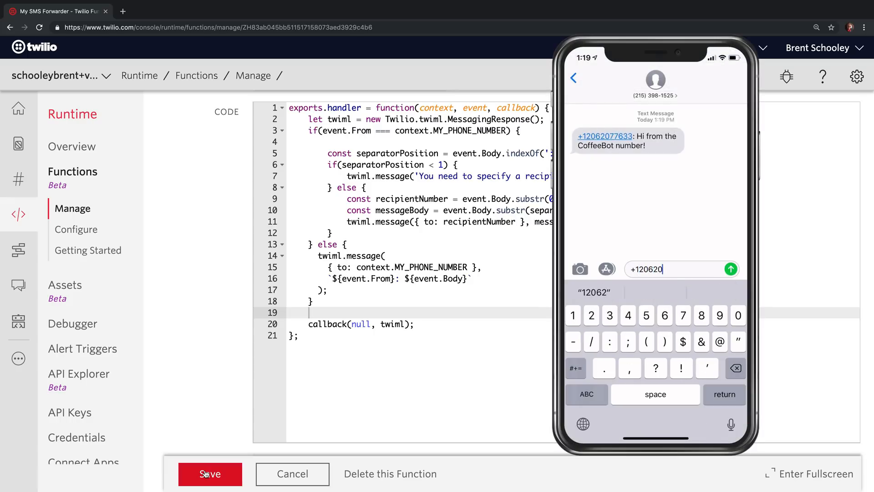
type("77633")
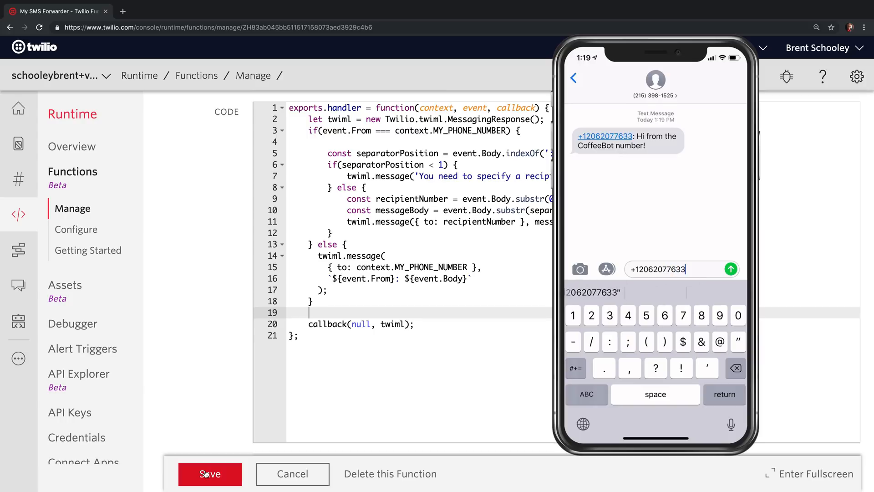
type(":")
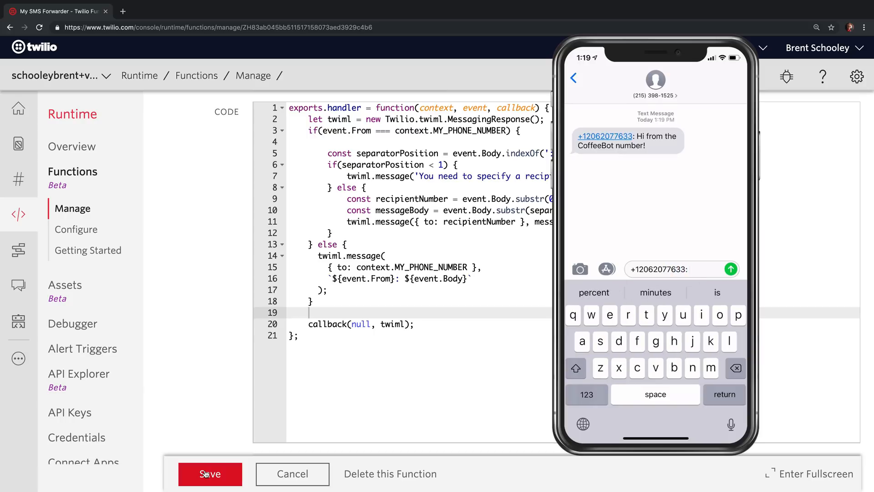
type("Can I have a latte?")
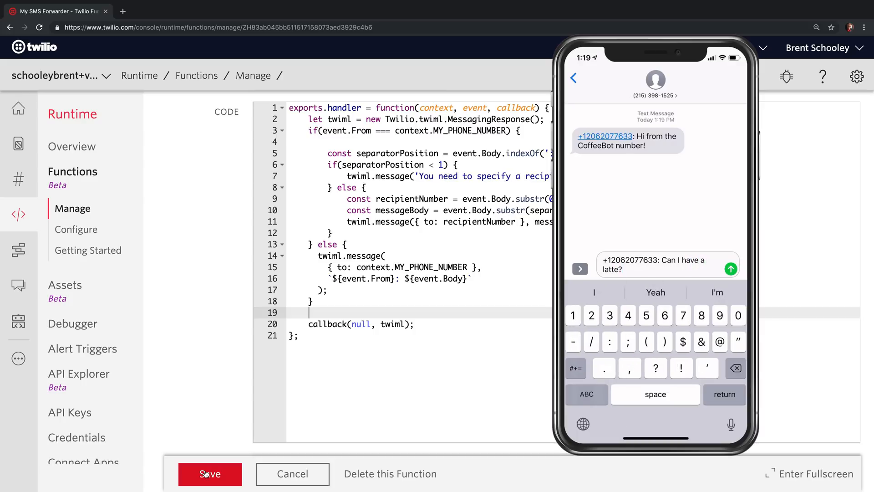
left_click(731, 268)
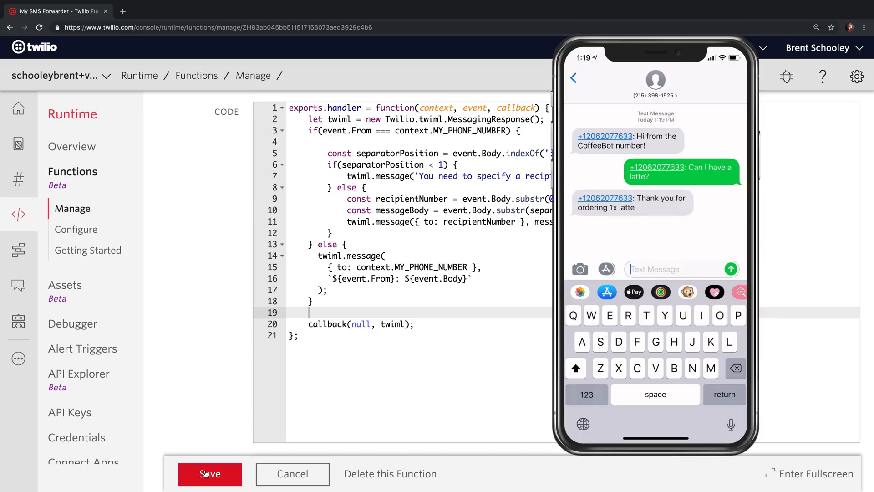
Send the malformed test message 'Here's a malformed message.' without a number prefix
type("Heres")
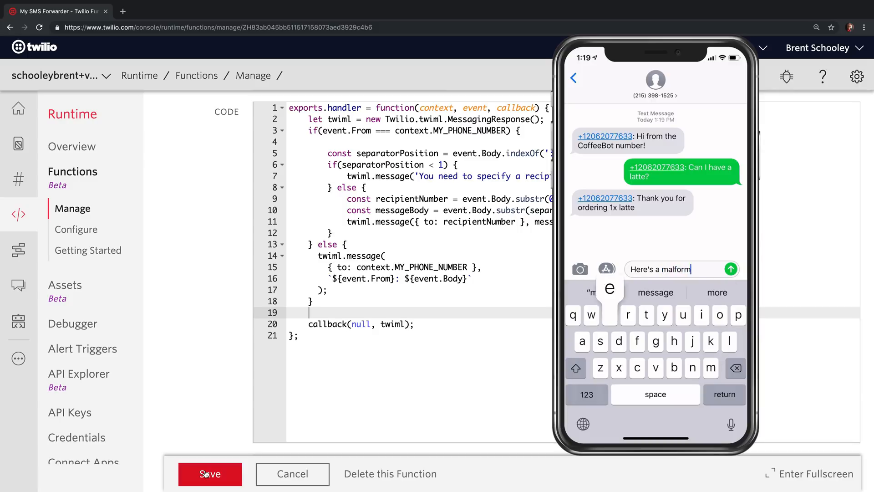
type("ed message")
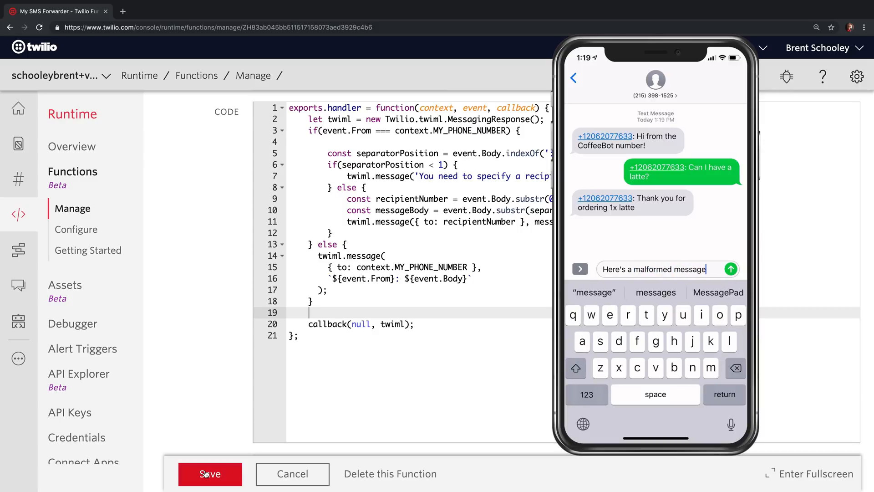
left_click(732, 269)
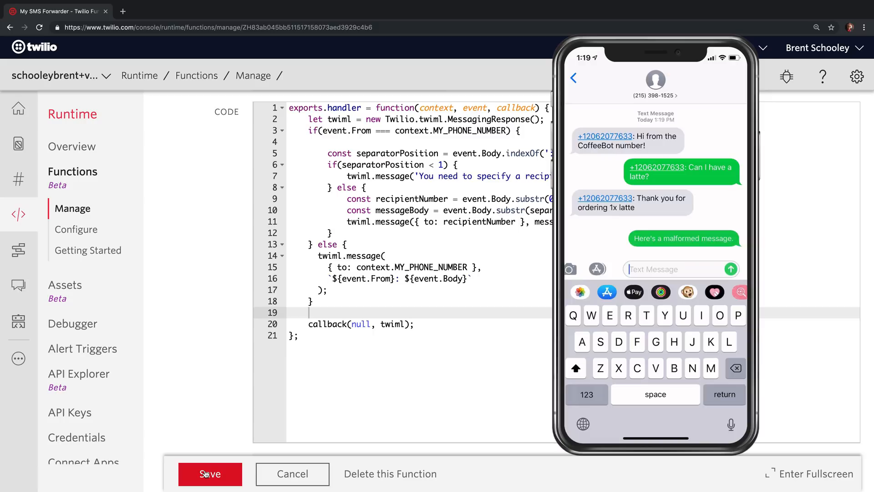